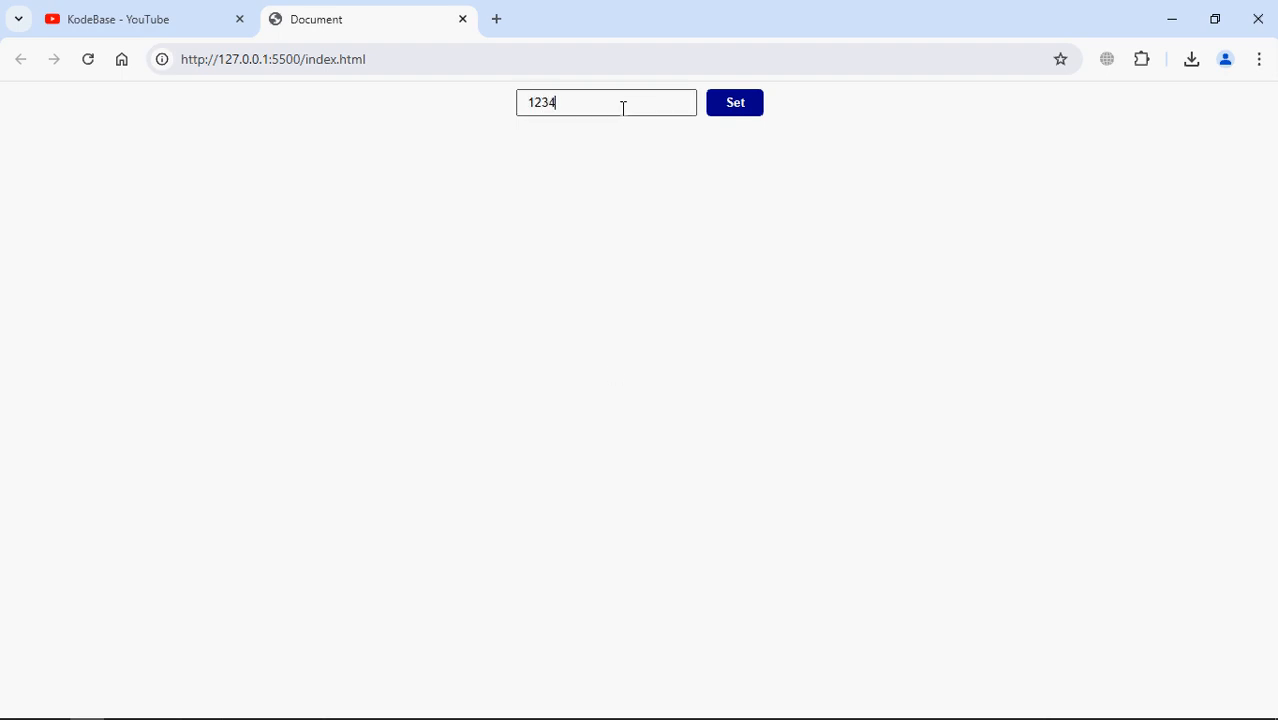
# - Show 12345 as the heading with the Set button, then enter 7890 in the text box
pyautogui.write('5')
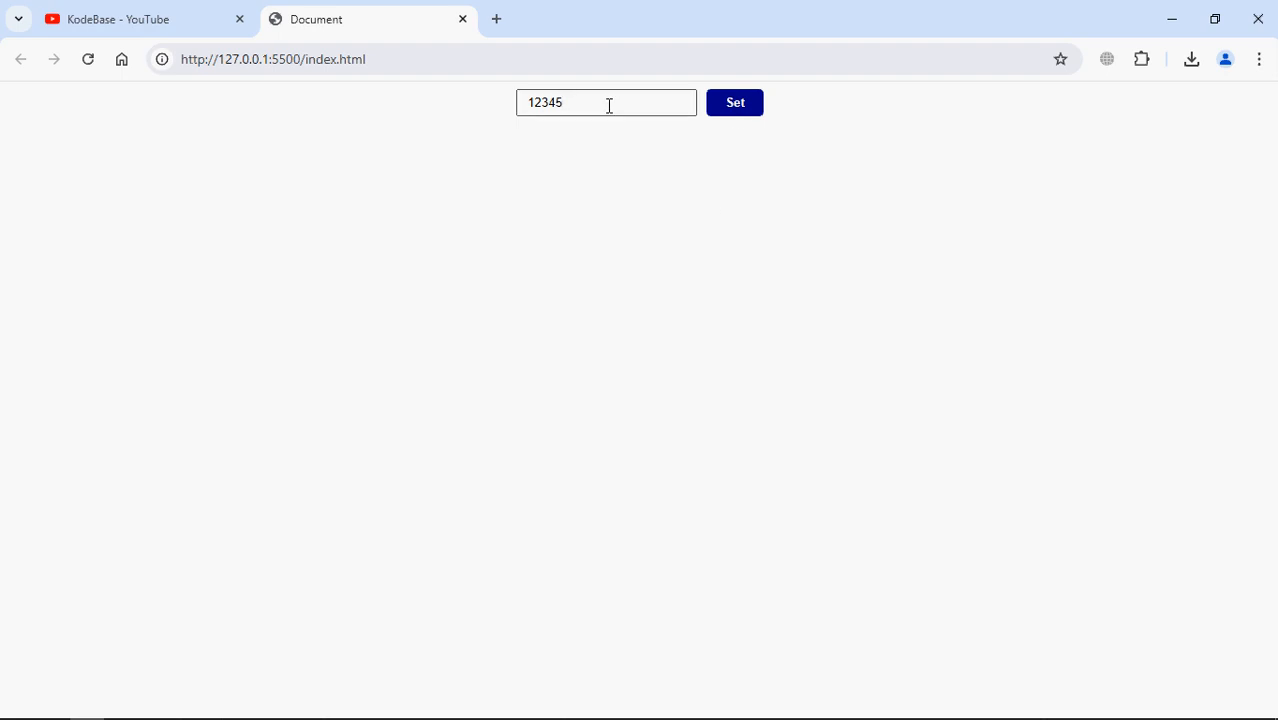
pyautogui.click(734, 102)
pyautogui.write('7')
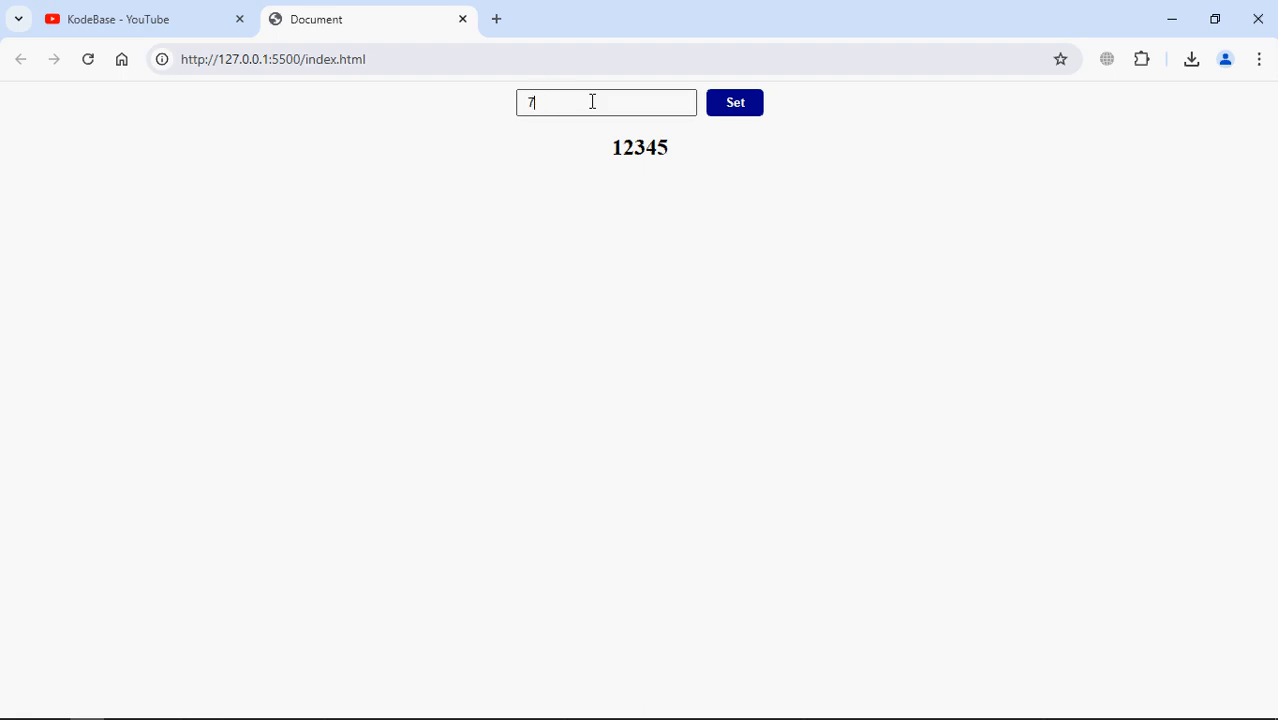
pyautogui.write('890')
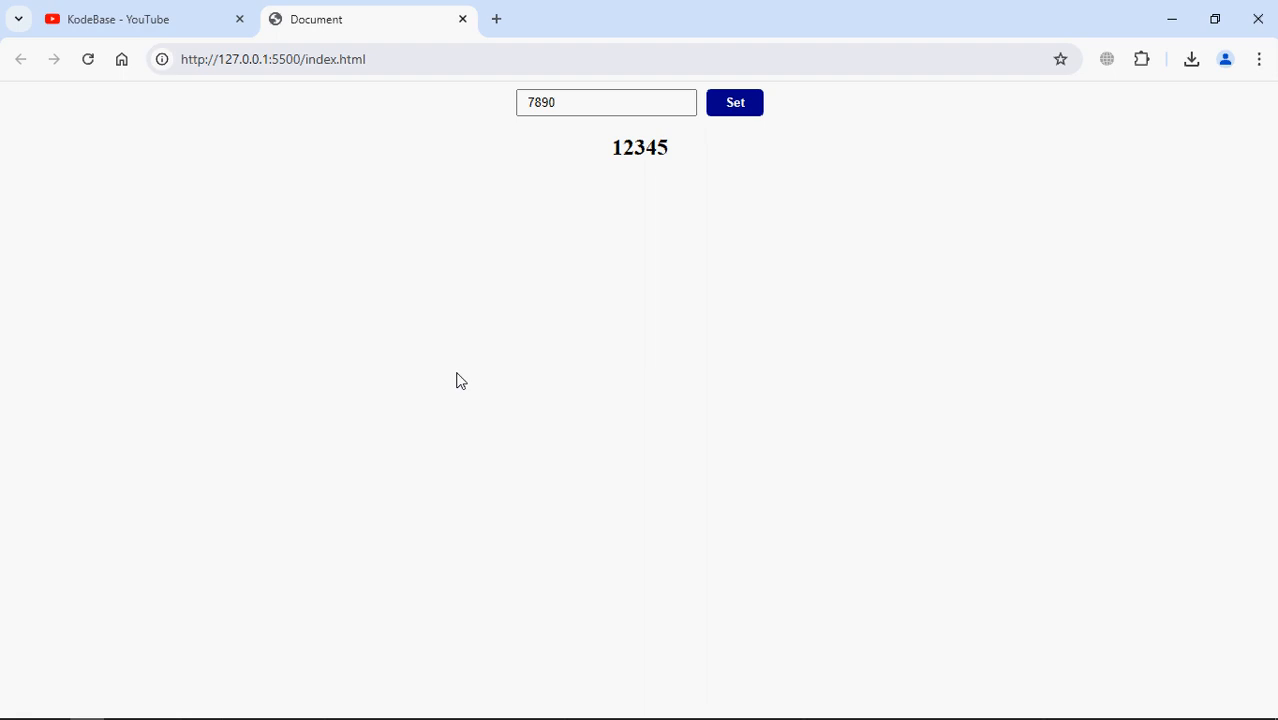
pyautogui.click(734, 102)
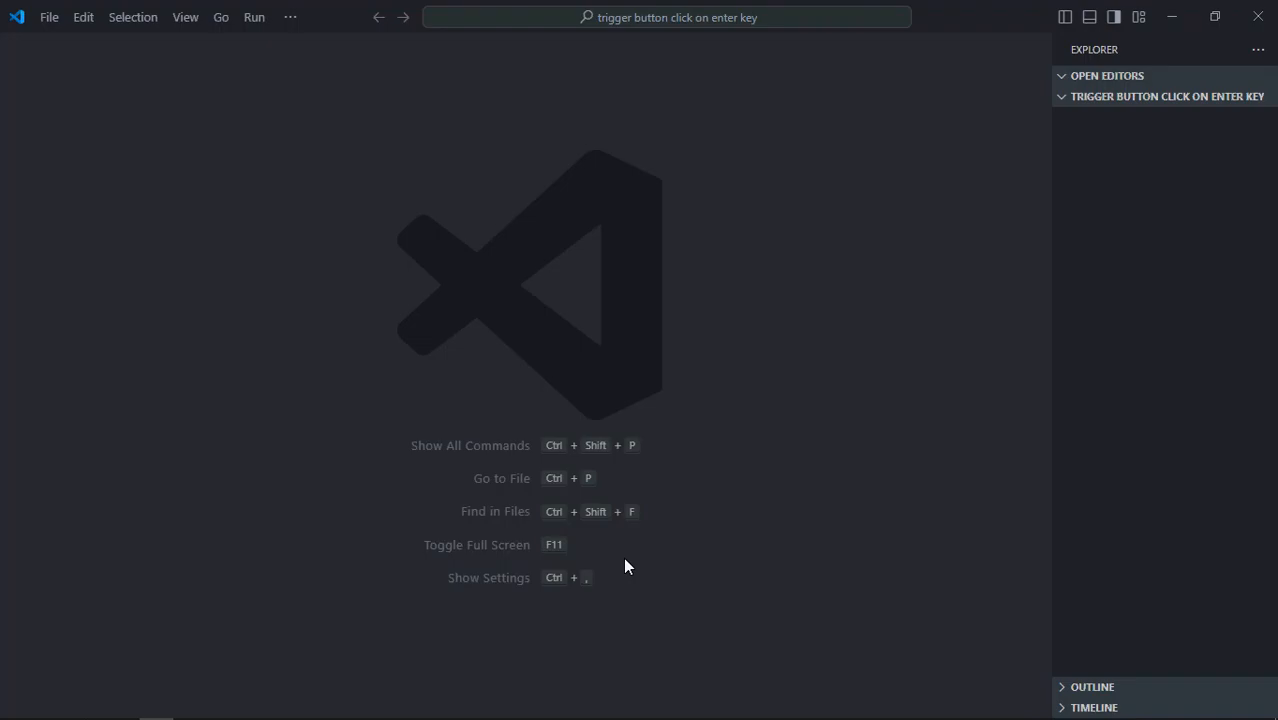
pyautogui.moveTo(1190, 96)
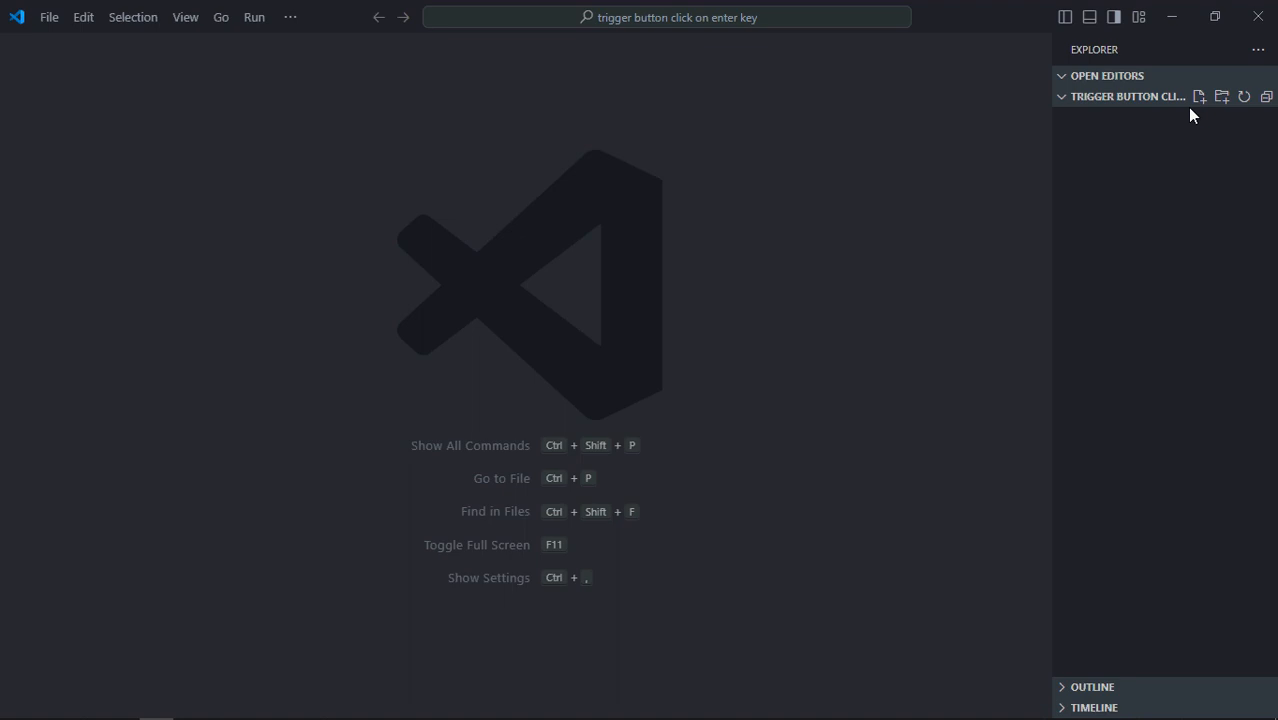
# - Create a new file named index.html in the project folder
pyautogui.write('index.htm')
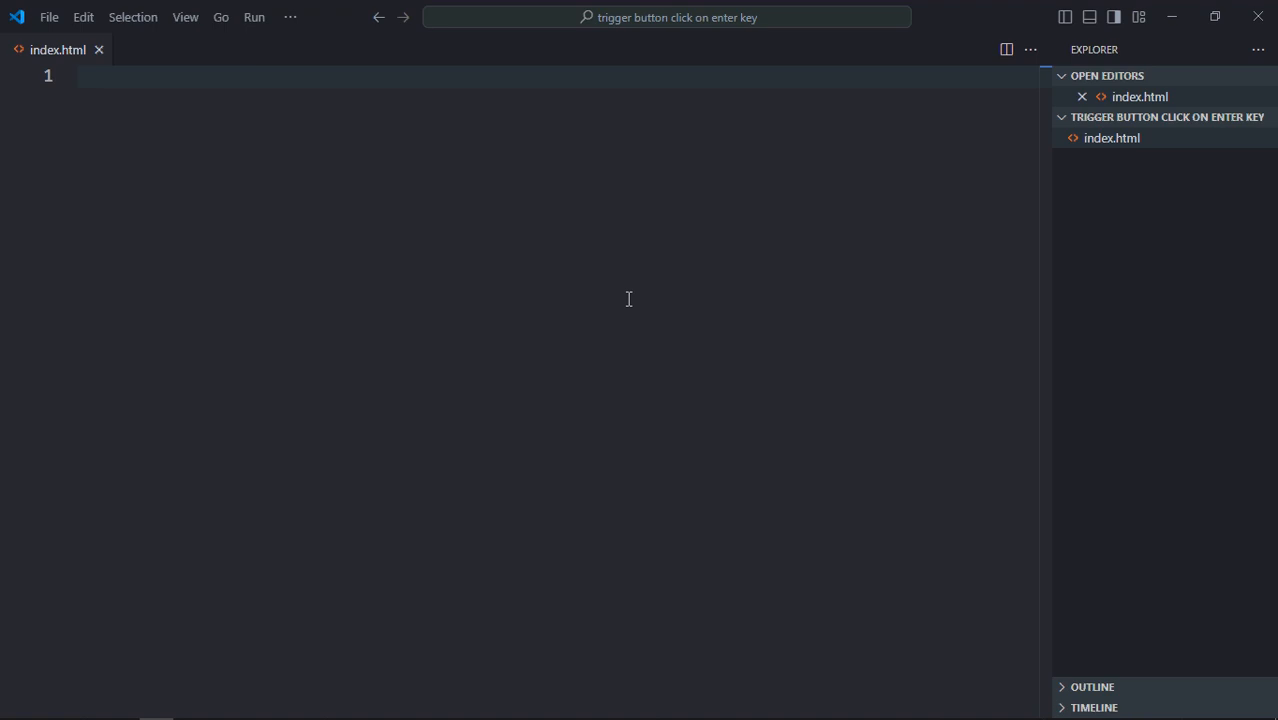
# - Add link and script tags for style.css and script.js to index.html
pyautogui.write('li')
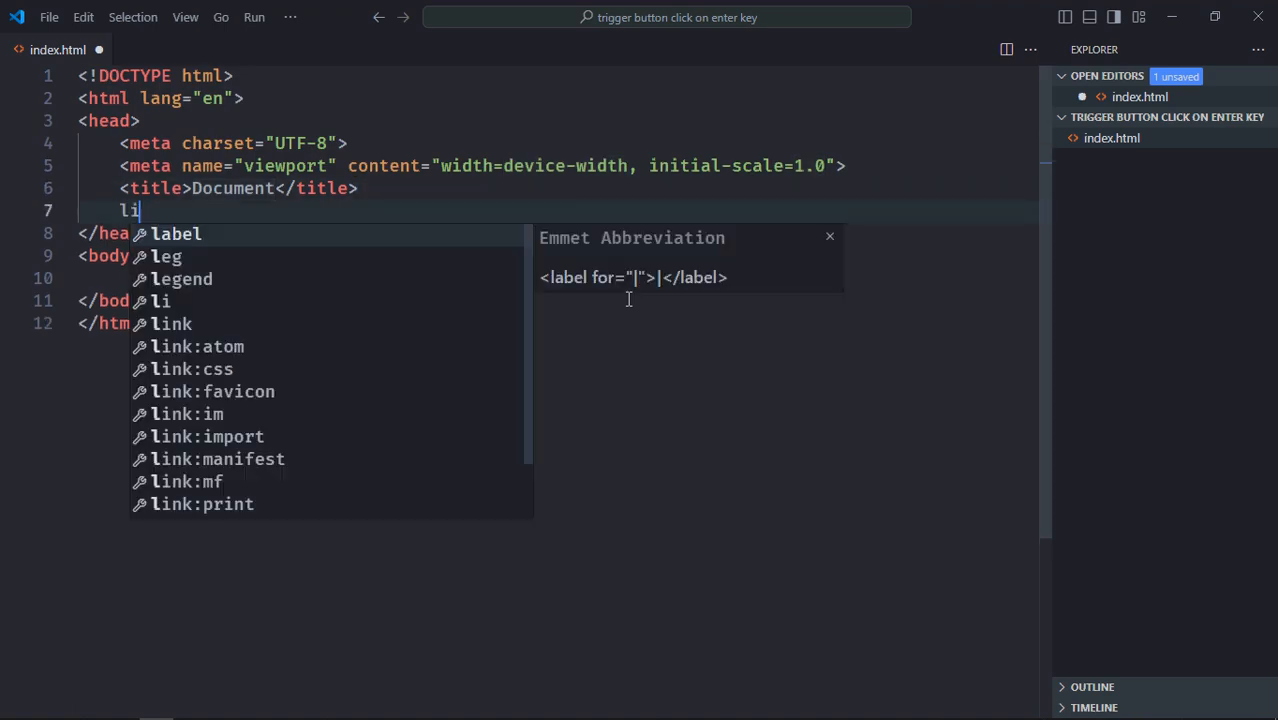
pyautogui.press('Tab')
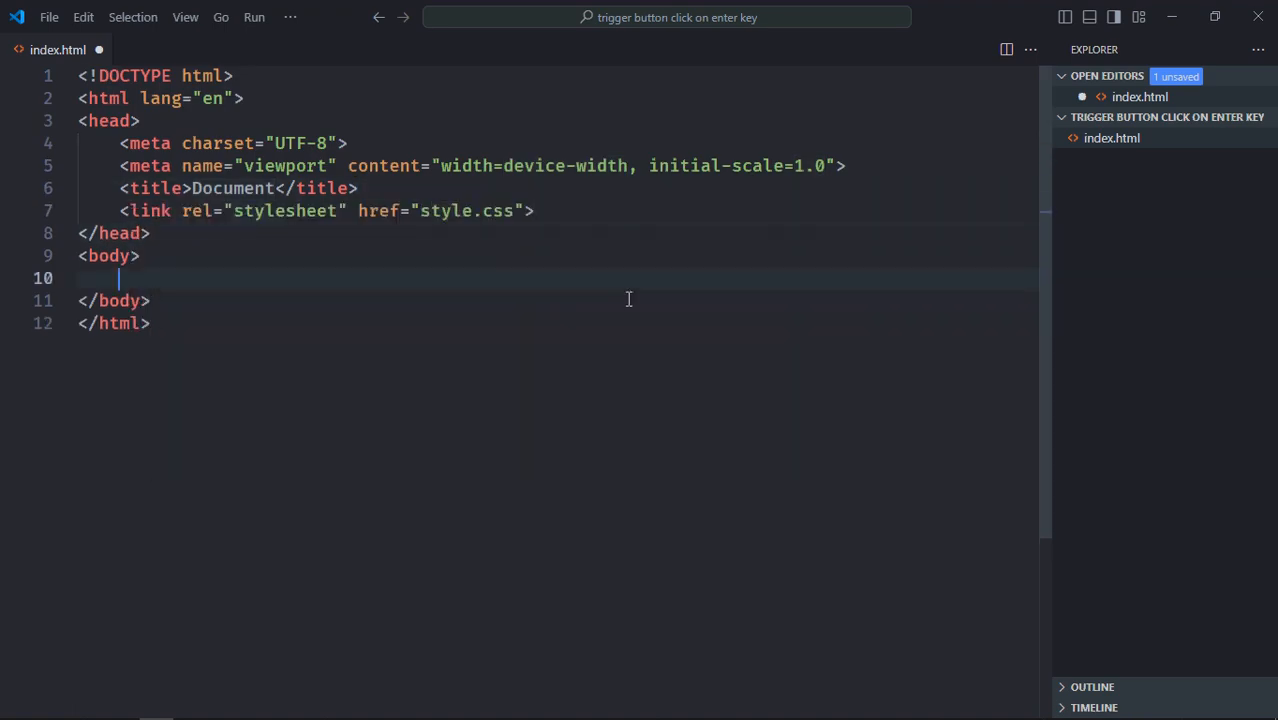
pyautogui.write('script src="script.js"></script>')
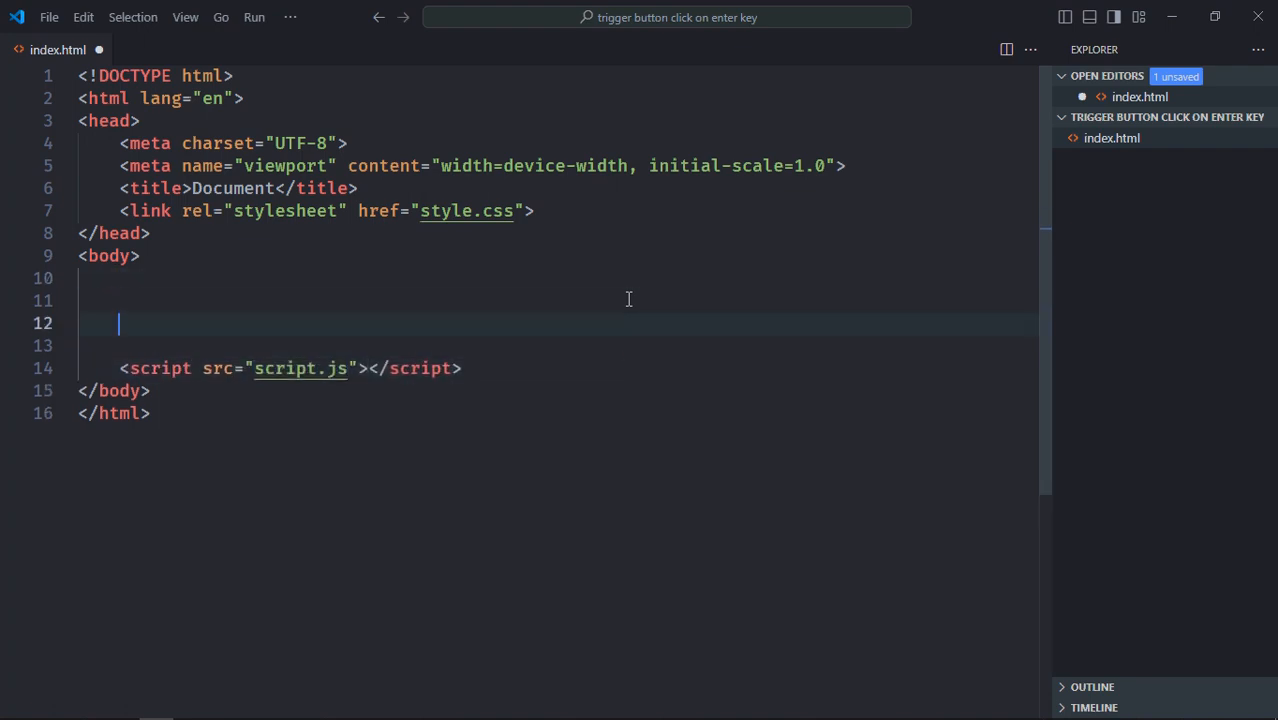
# - Add a div with a text input and Set button, plus an empty h2, and save
pyautogui.write('<div>')
pyautogui.write('input')
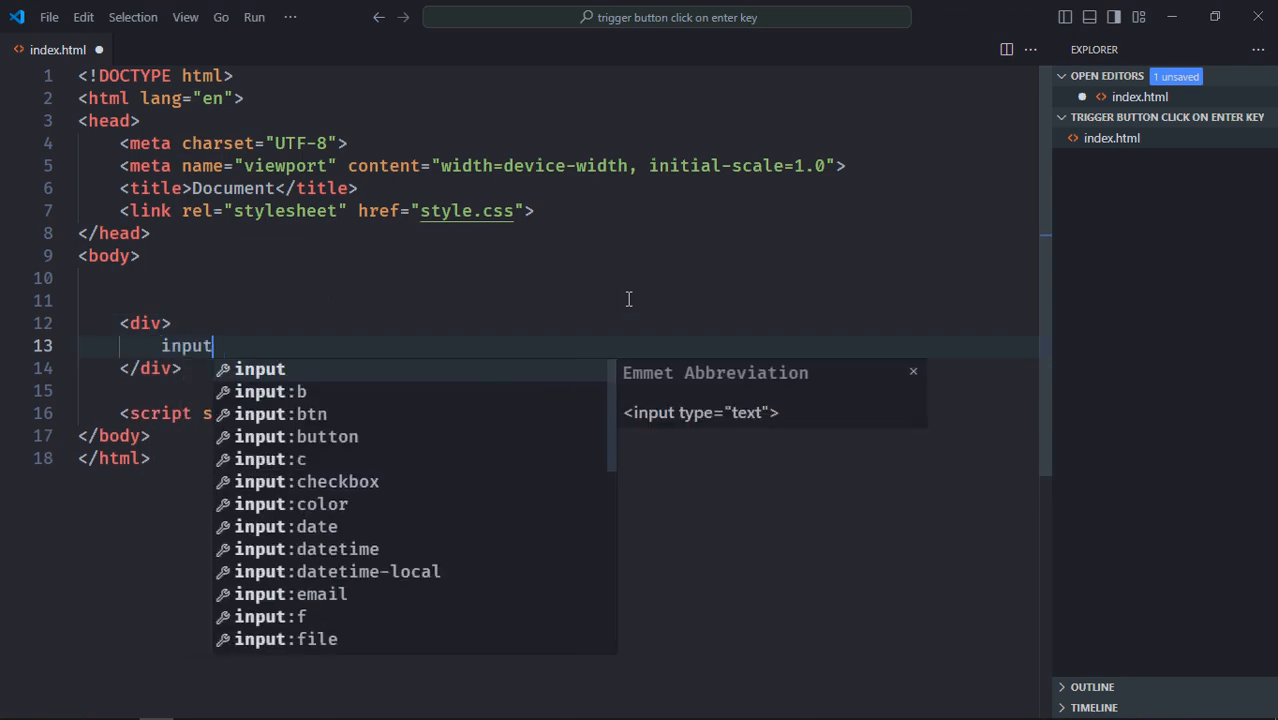
pyautogui.press('Tab')
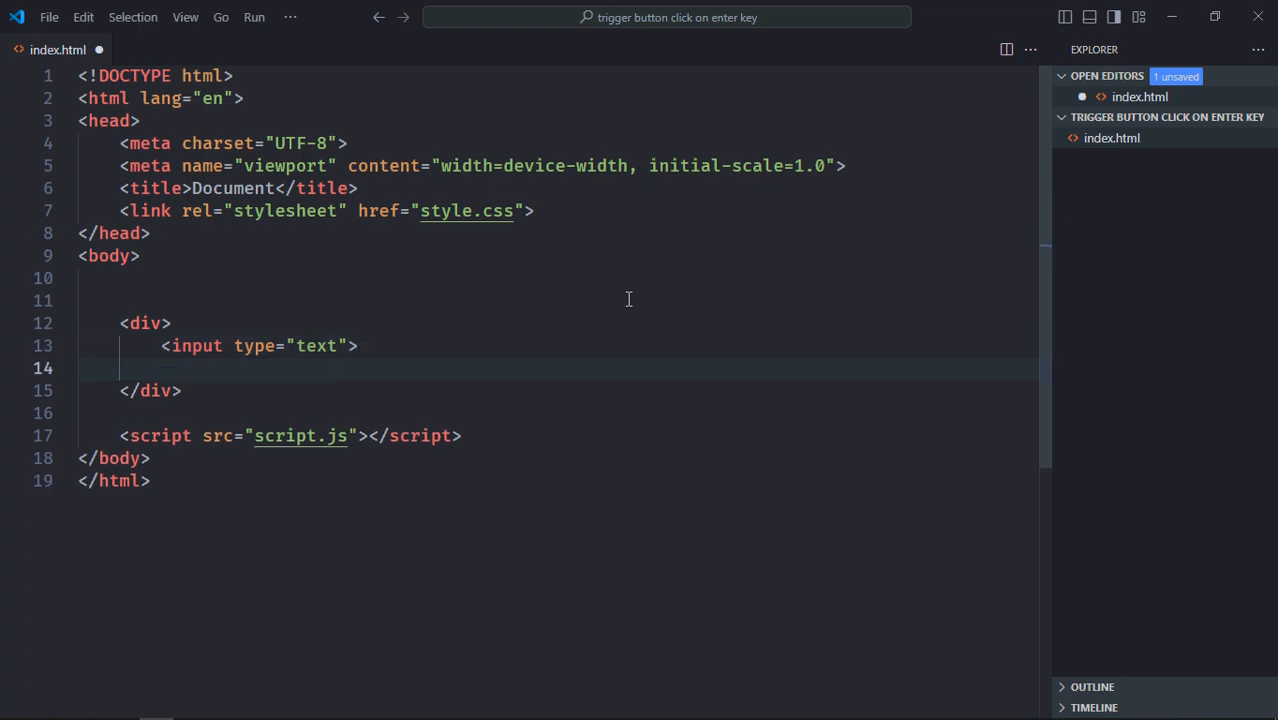
pyautogui.write('<button>S</button>')
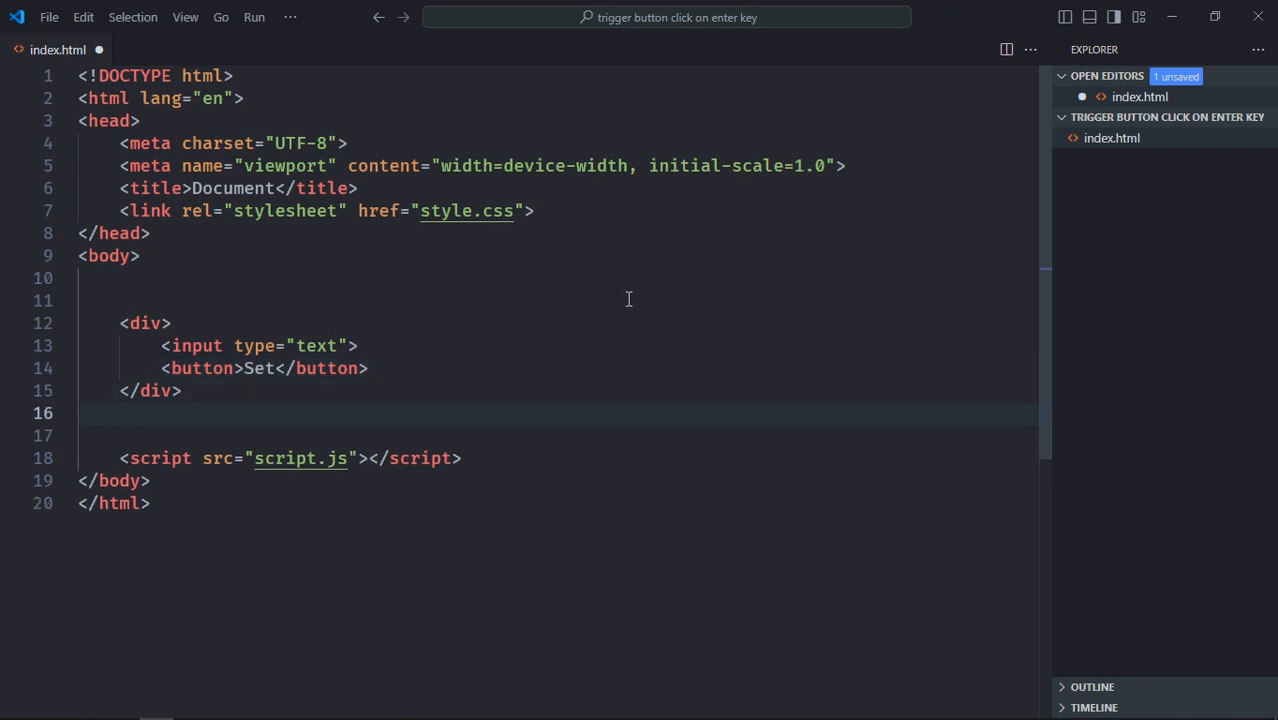
pyautogui.write('<h')
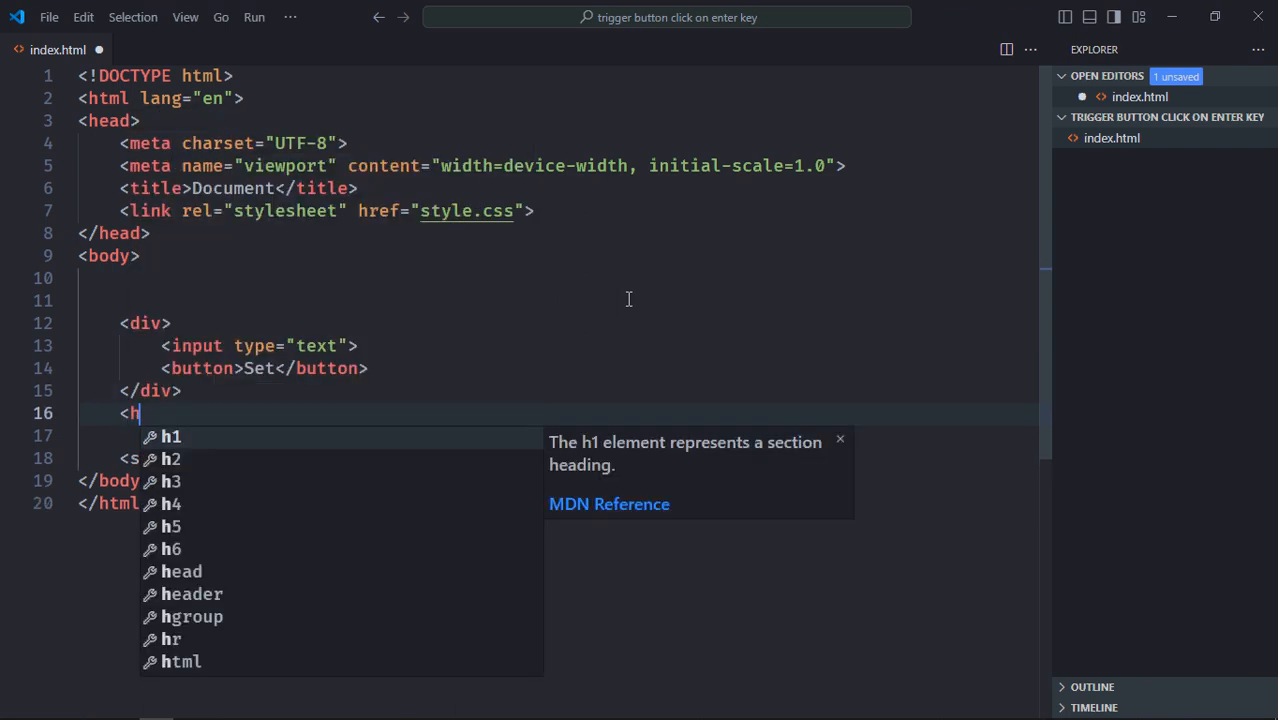
pyautogui.write('2></h2>')
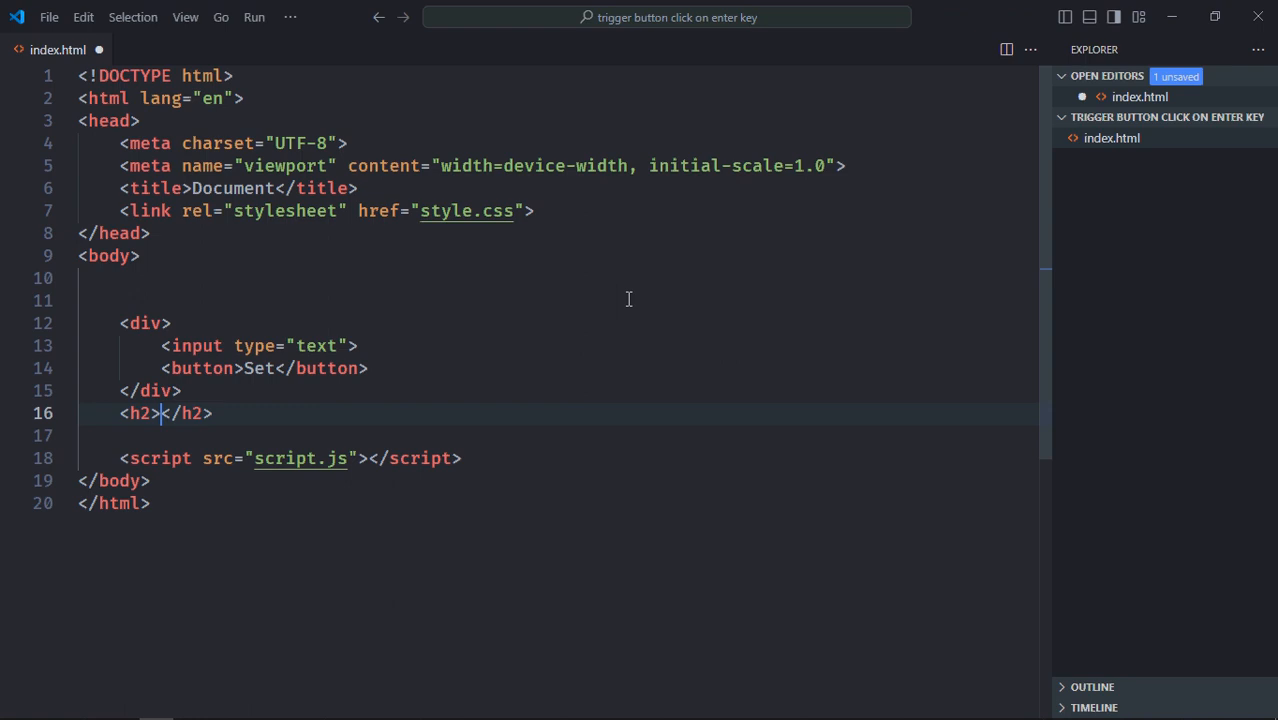
pyautogui.press('ctrl+s')
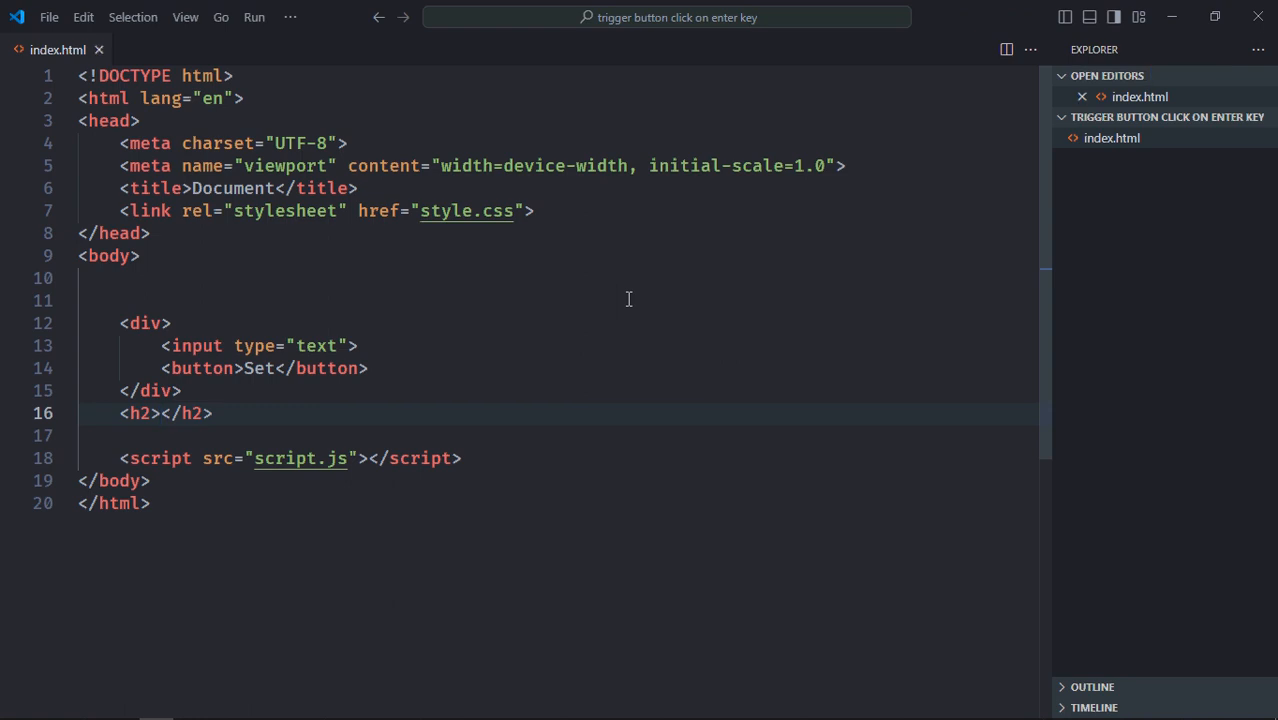
pyautogui.moveTo(1189, 145)
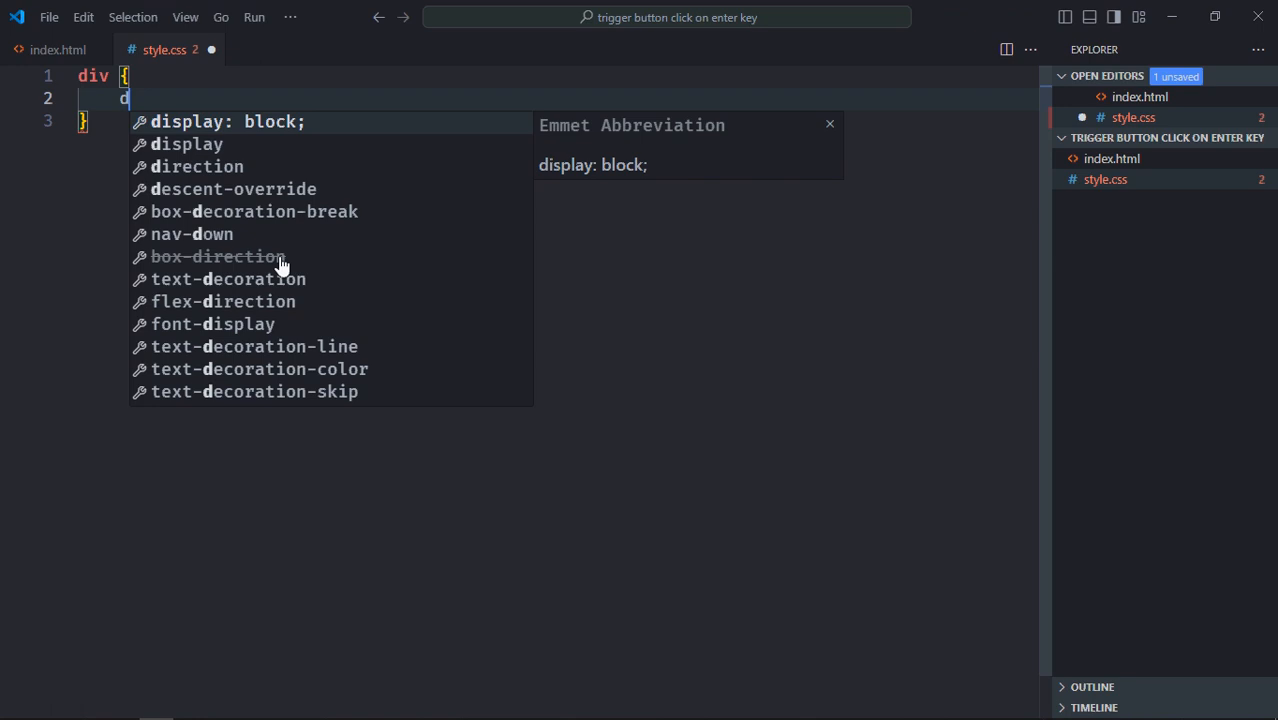
# - Give the div rule display flex, centered justify-content and a 10px gap
pyautogui.write('isplay: flx;')
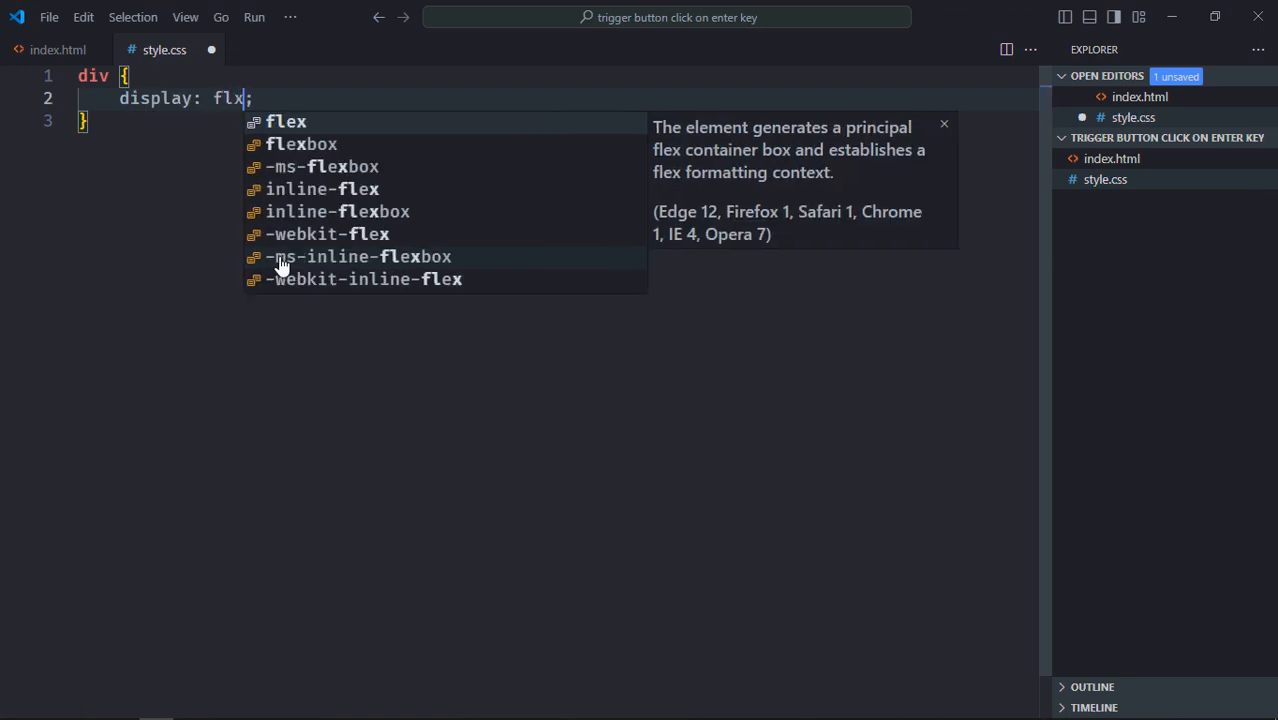
pyautogui.write('justify-content: center;')
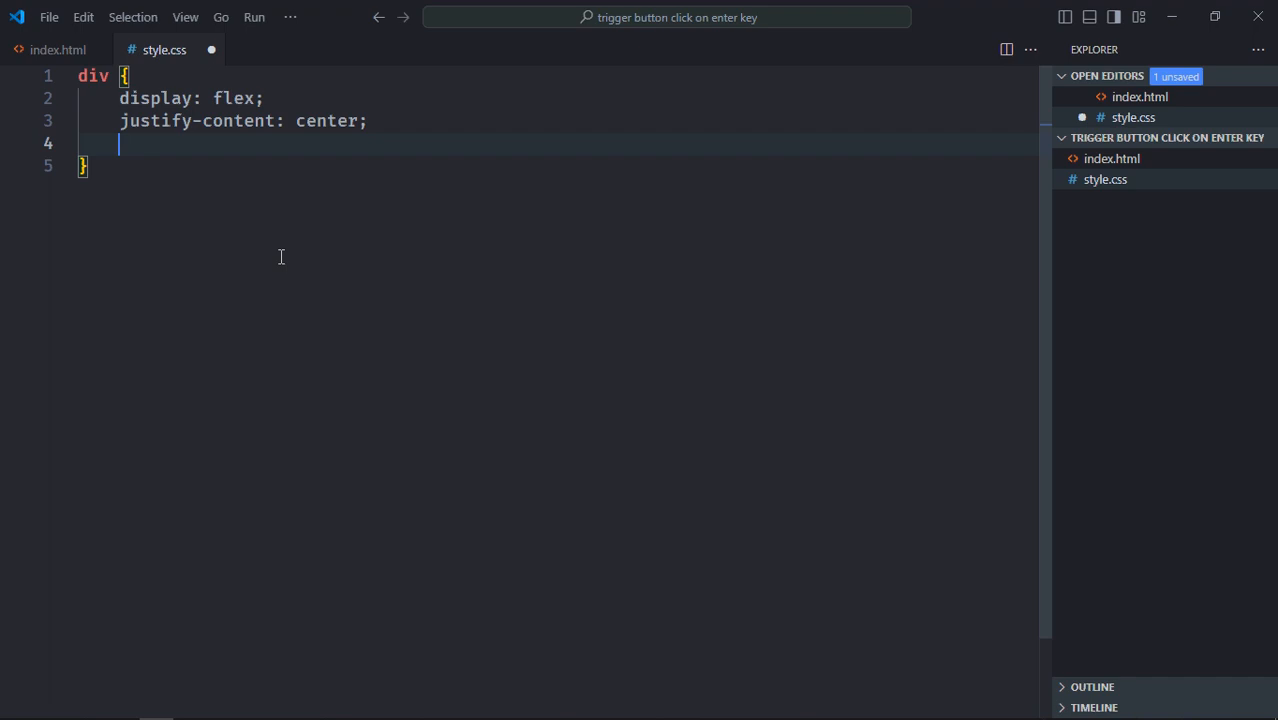
pyautogui.write('gap: 10px;')
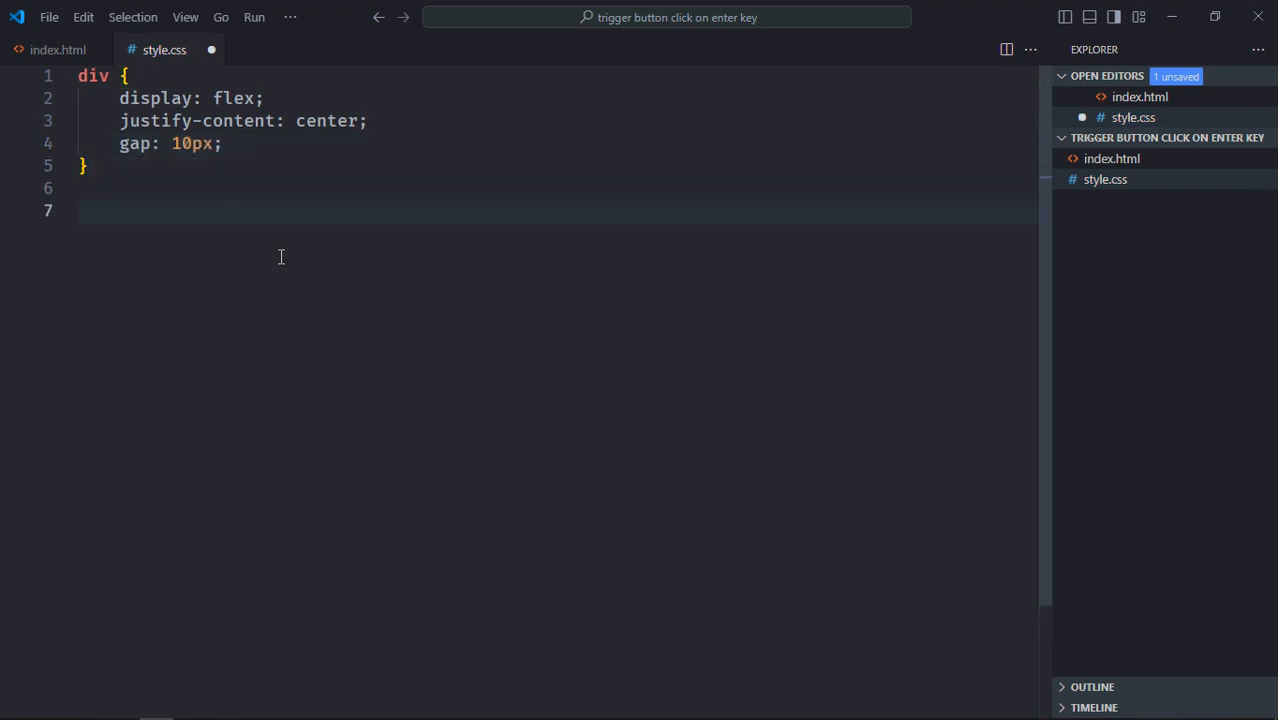
# - Center the h2 text, give the input 10px padding and no outline
pyautogui.write('h2 {')
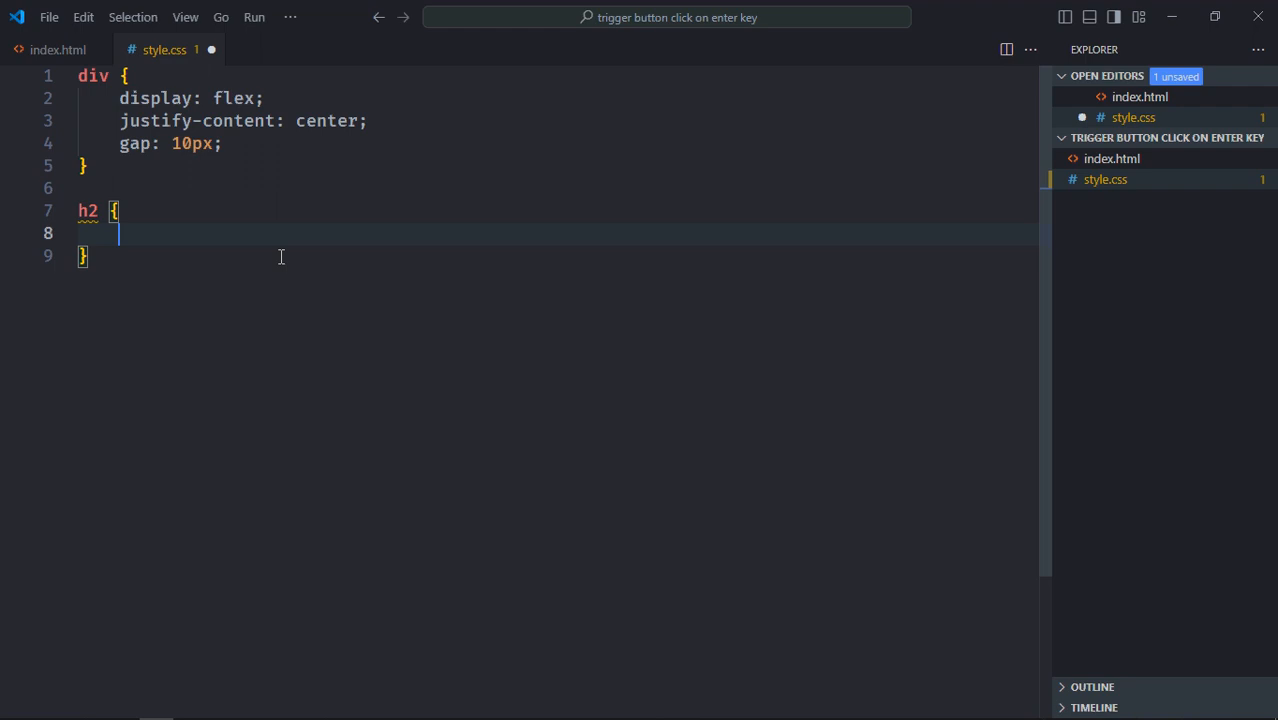
pyautogui.write('text-align: center;')
pyautogui.write('padding: 5px ;')
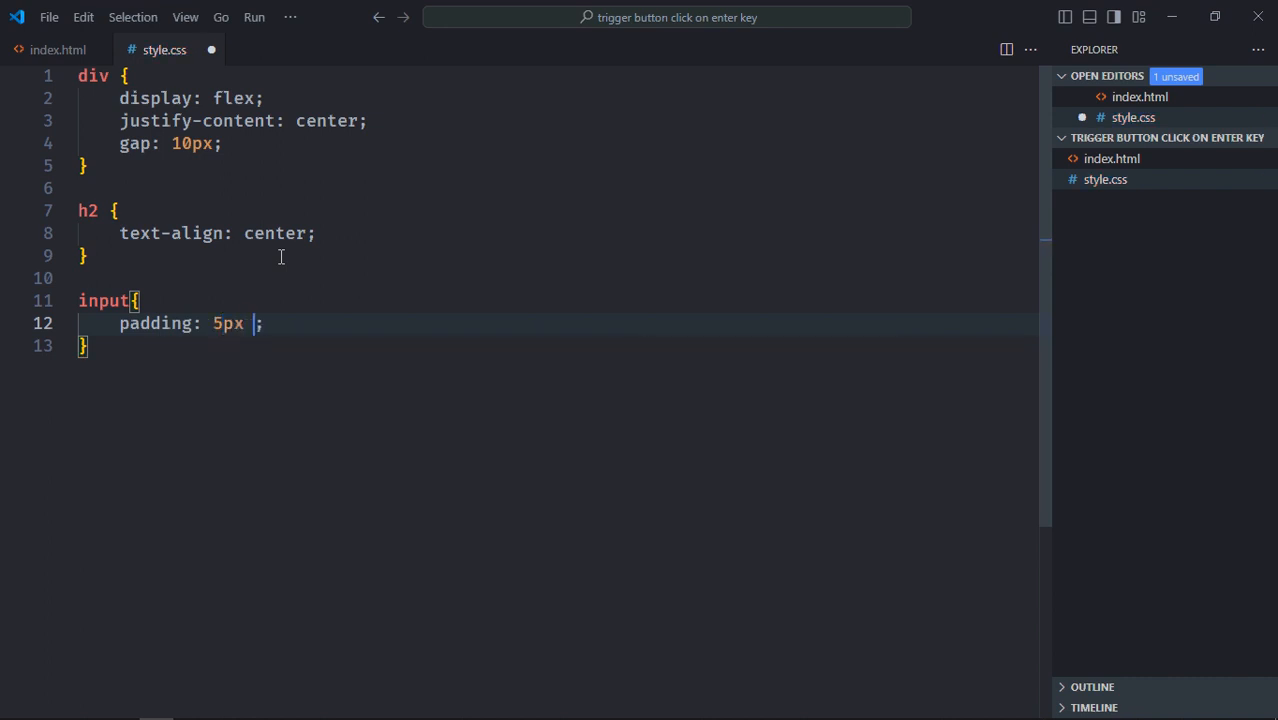
pyautogui.write('10px;')
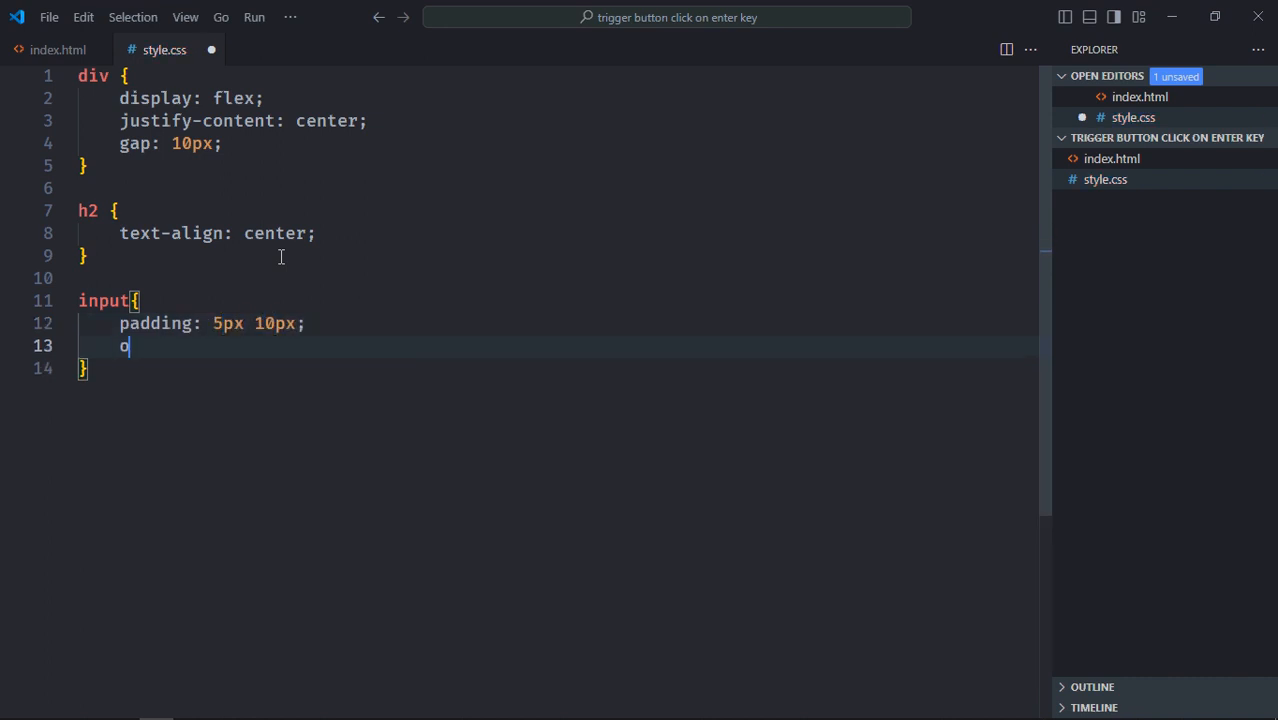
pyautogui.write('utline: none;')
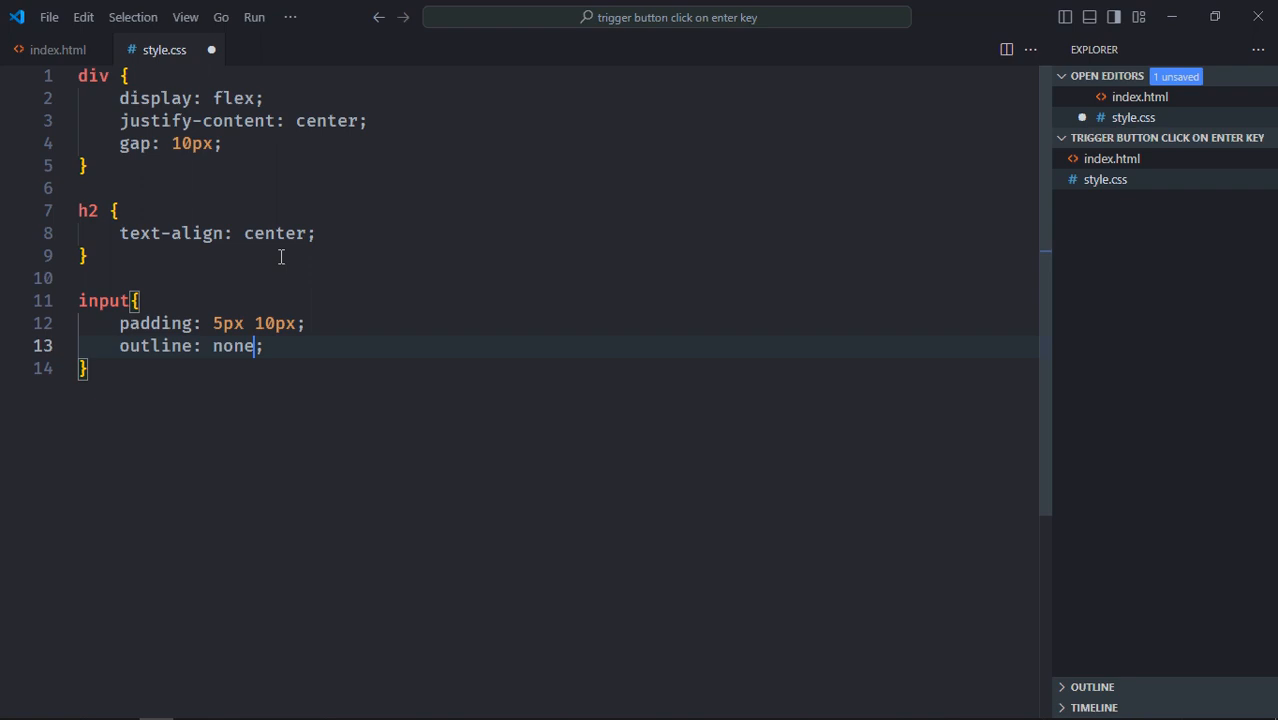
pyautogui.write('button {')
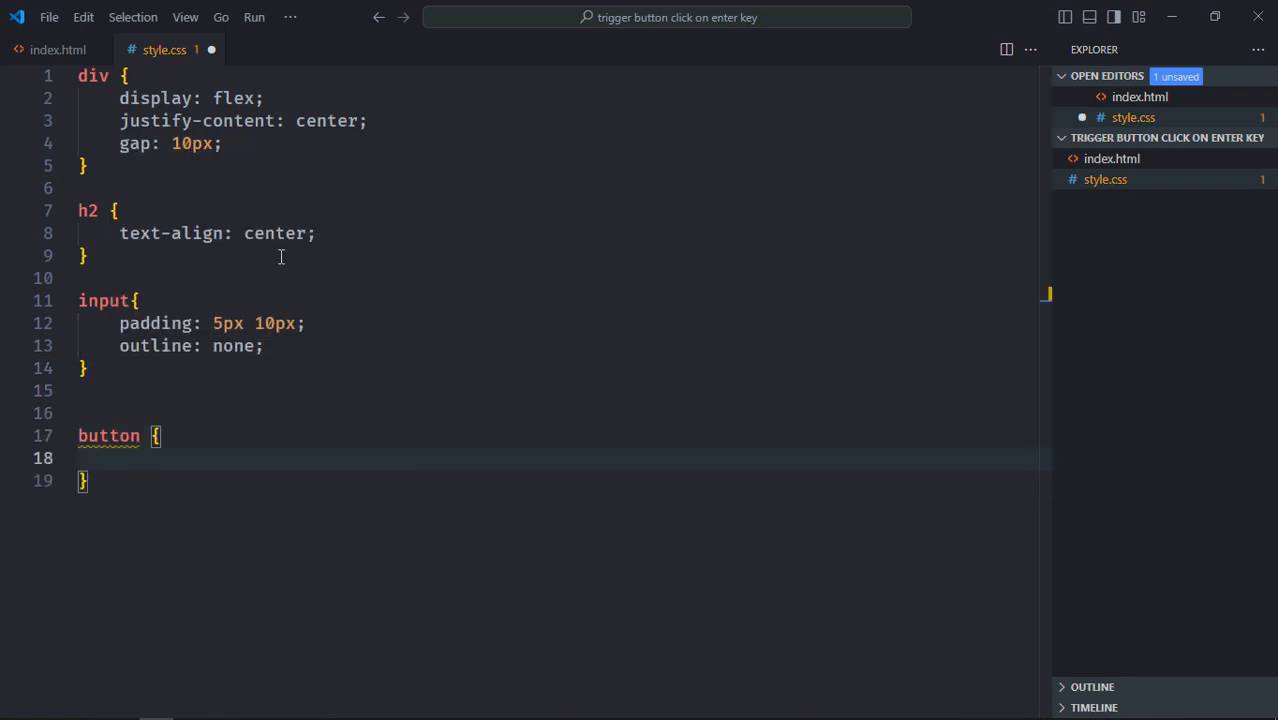
# - Style the button with padding, no border, 5px radius, darkblue background and bold white text; save
pyautogui.write('padding: 5px 20px;')
pyautogui.write('b')
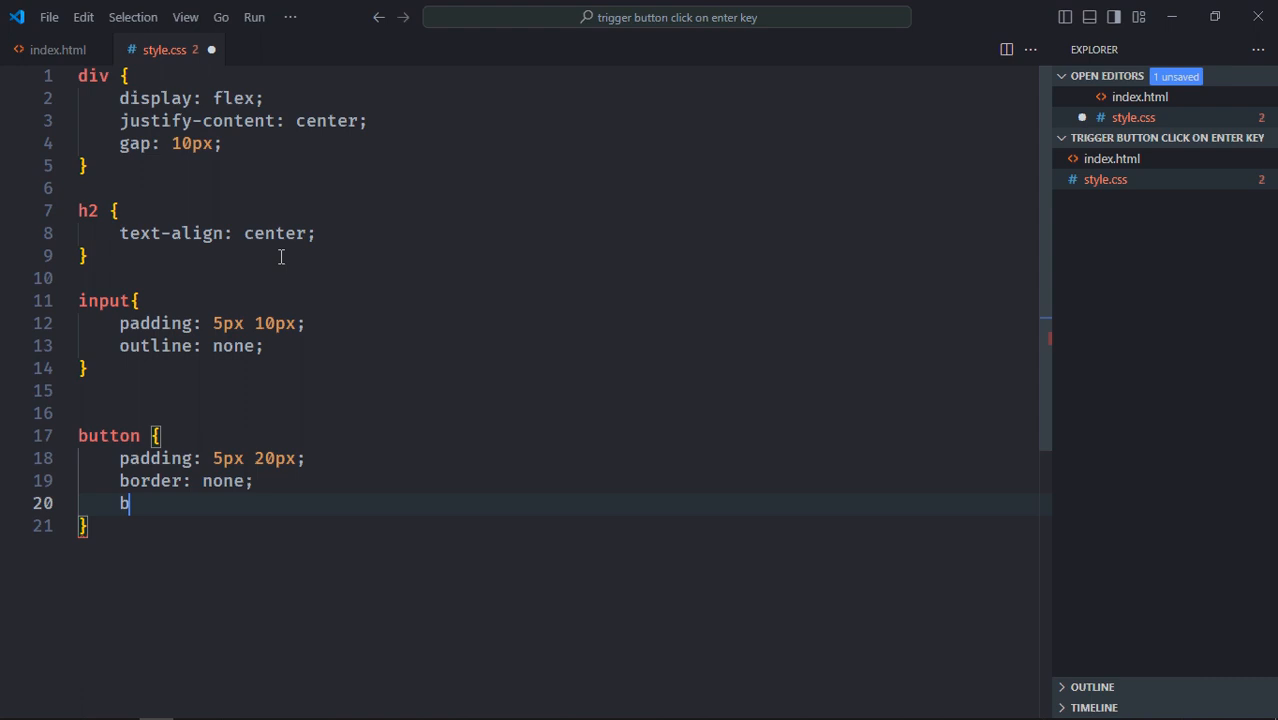
pyautogui.write('order-radius: 5;')
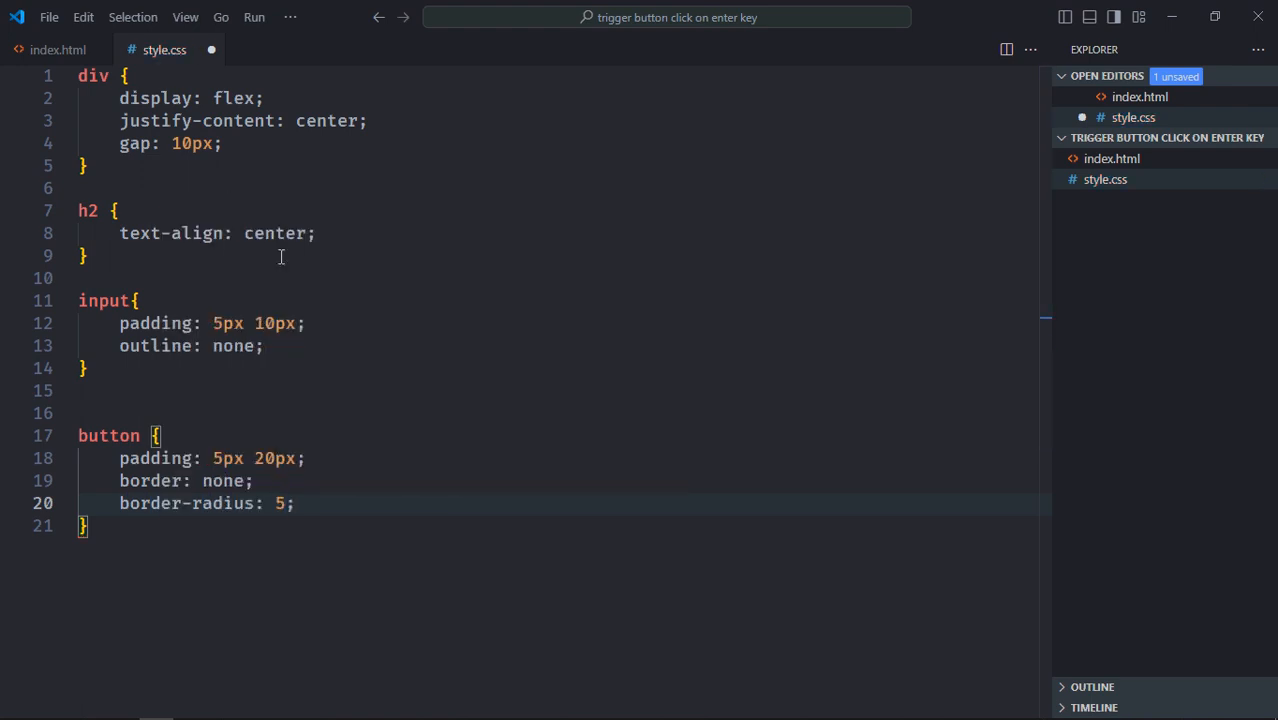
pyautogui.write('background-color: darkblue;')
pyautogui.write('color: #f;')
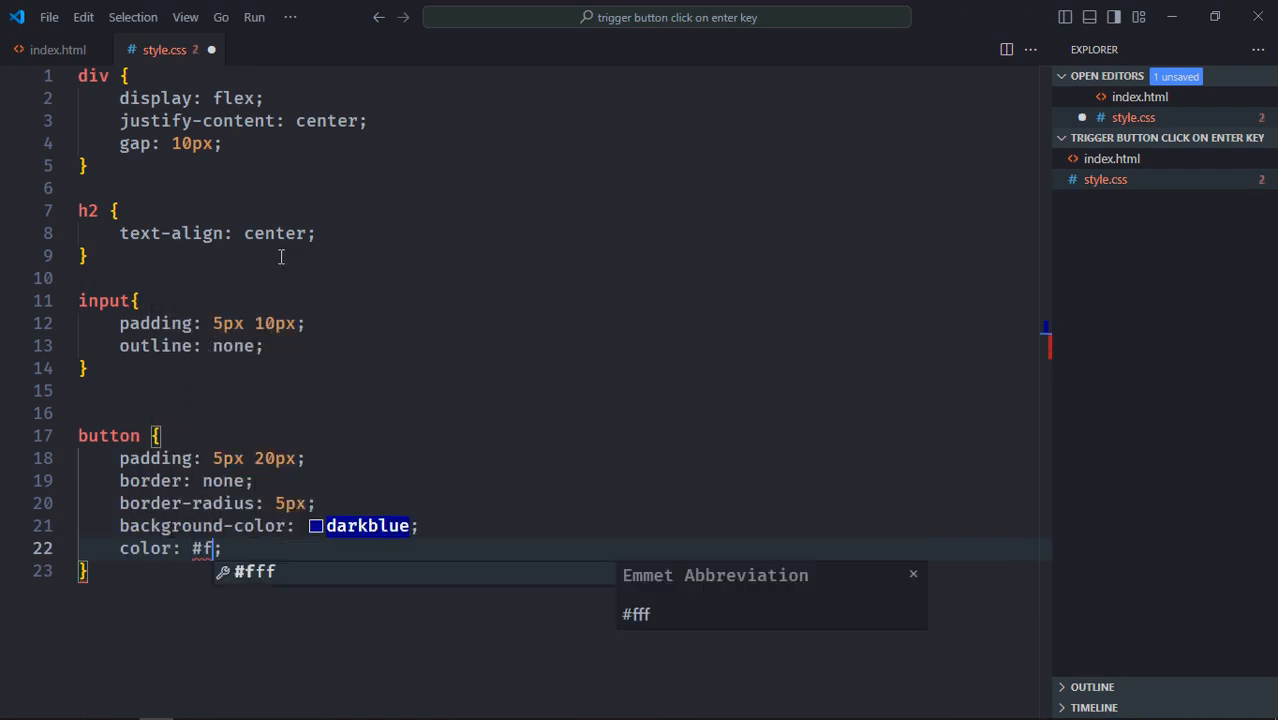
pyautogui.write('font-weight: bold;')
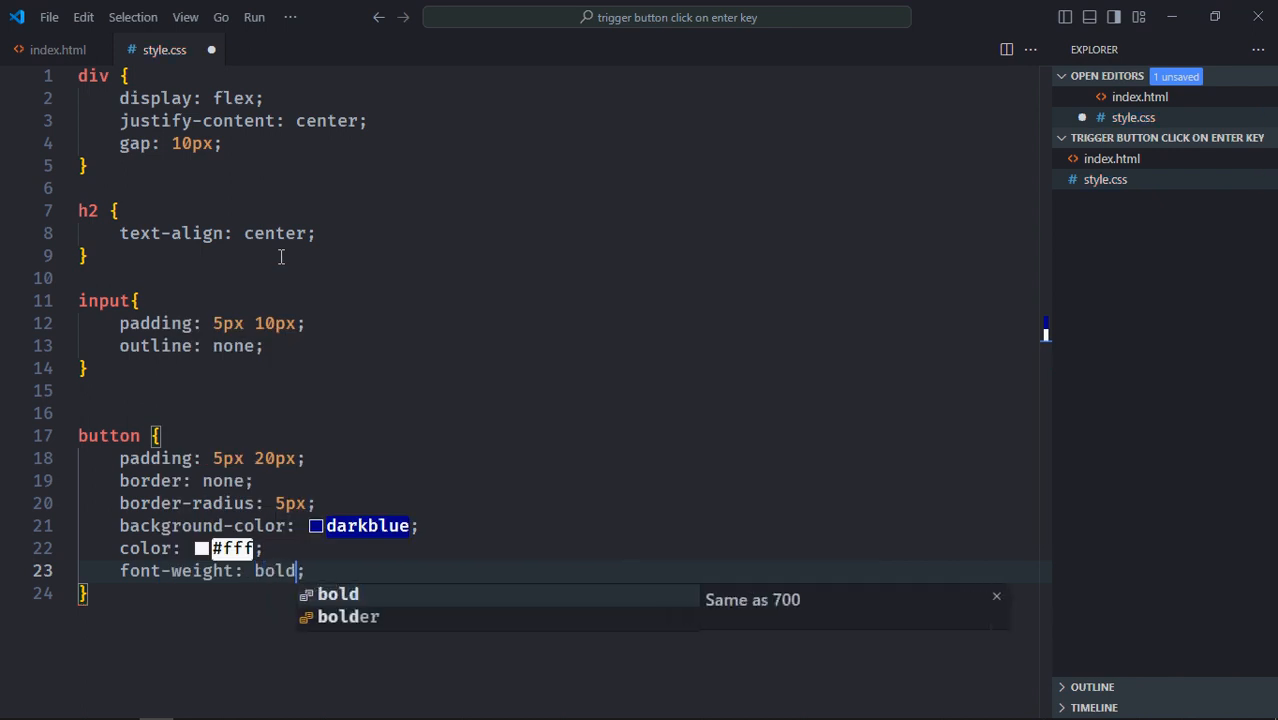
pyautogui.press('ctrl+s')
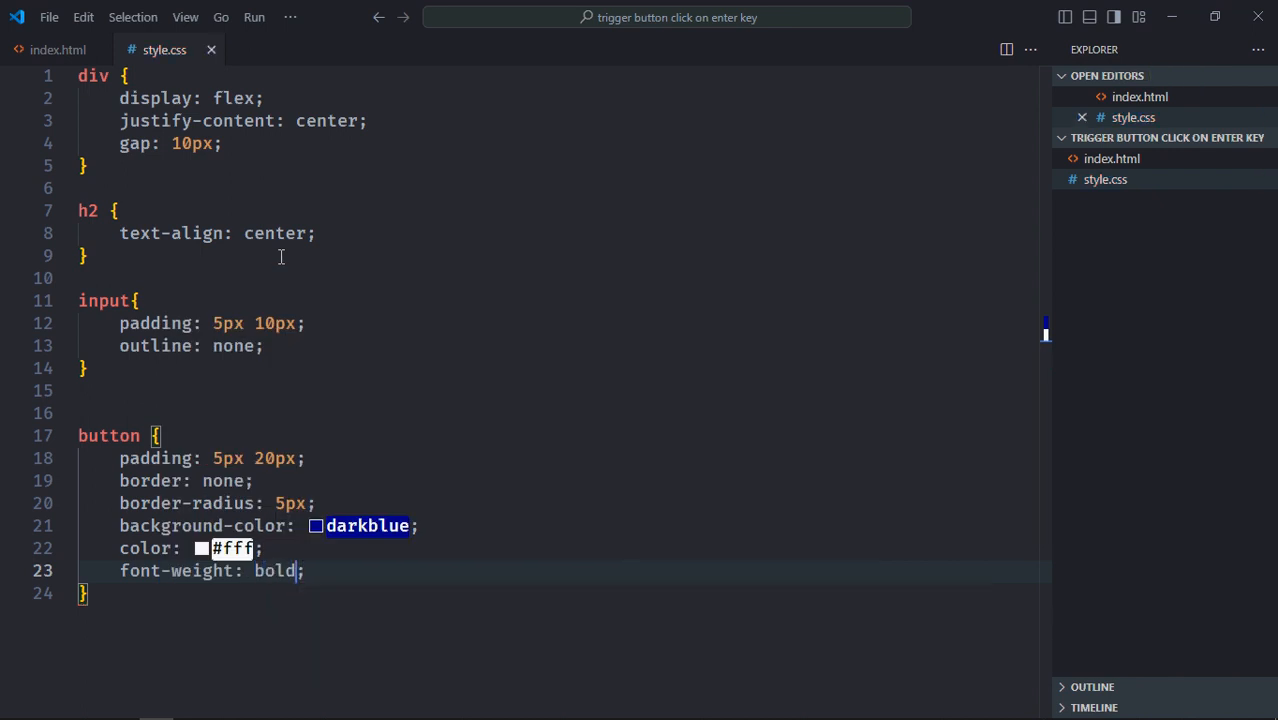
pyautogui.rightClick(1111, 158)
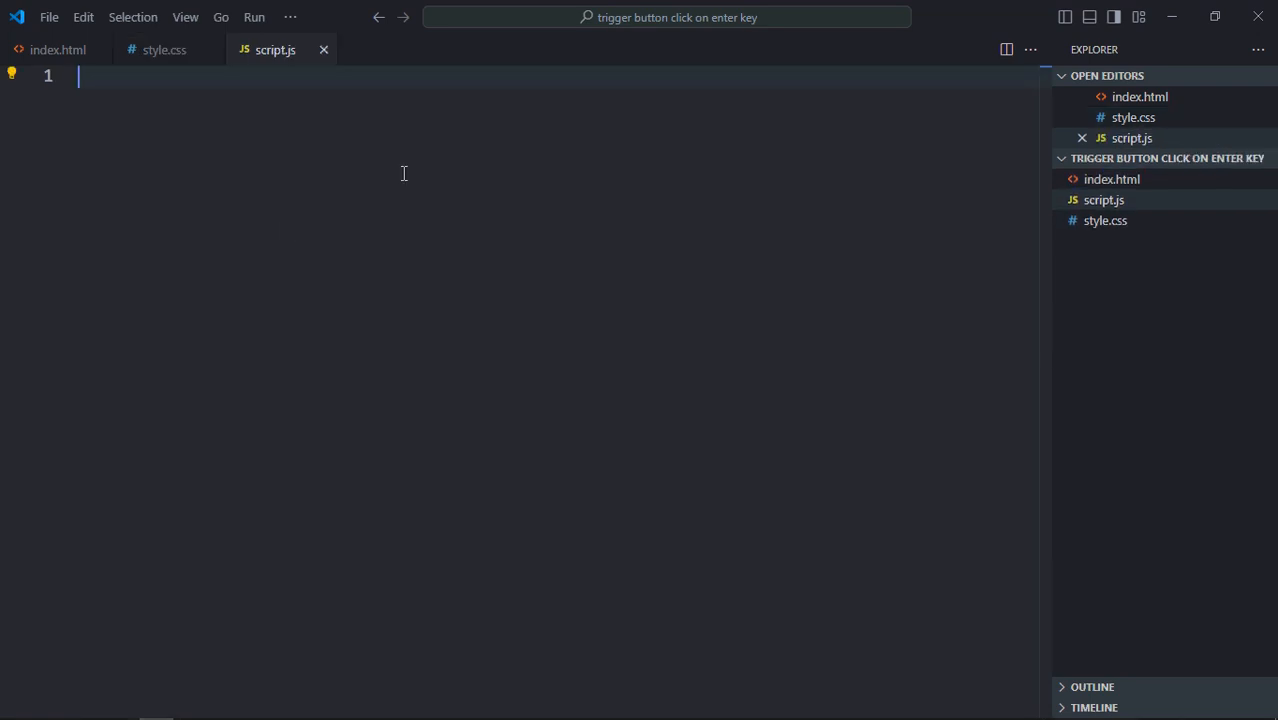
# - Declare inputEl, btnEl and headingEl via querySelector for input, button and h2
pyautogui.write('lt')
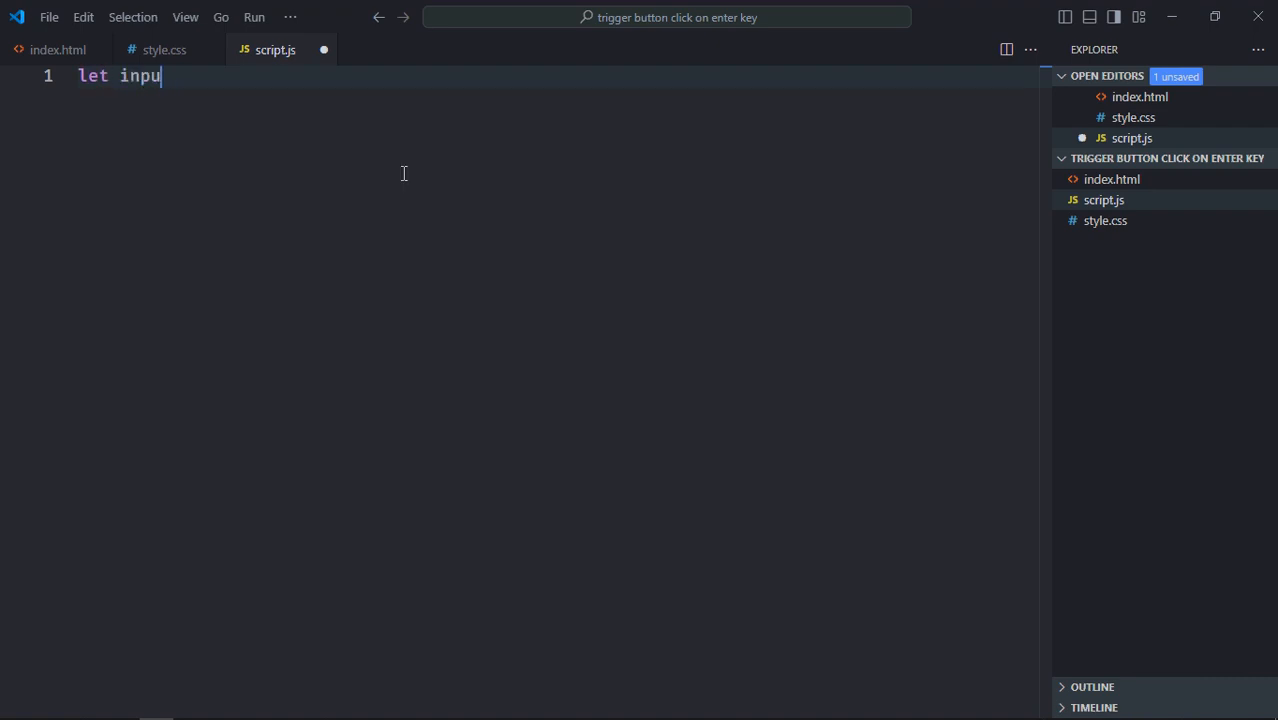
pyautogui.write('tEl = document.querySelector("input");')
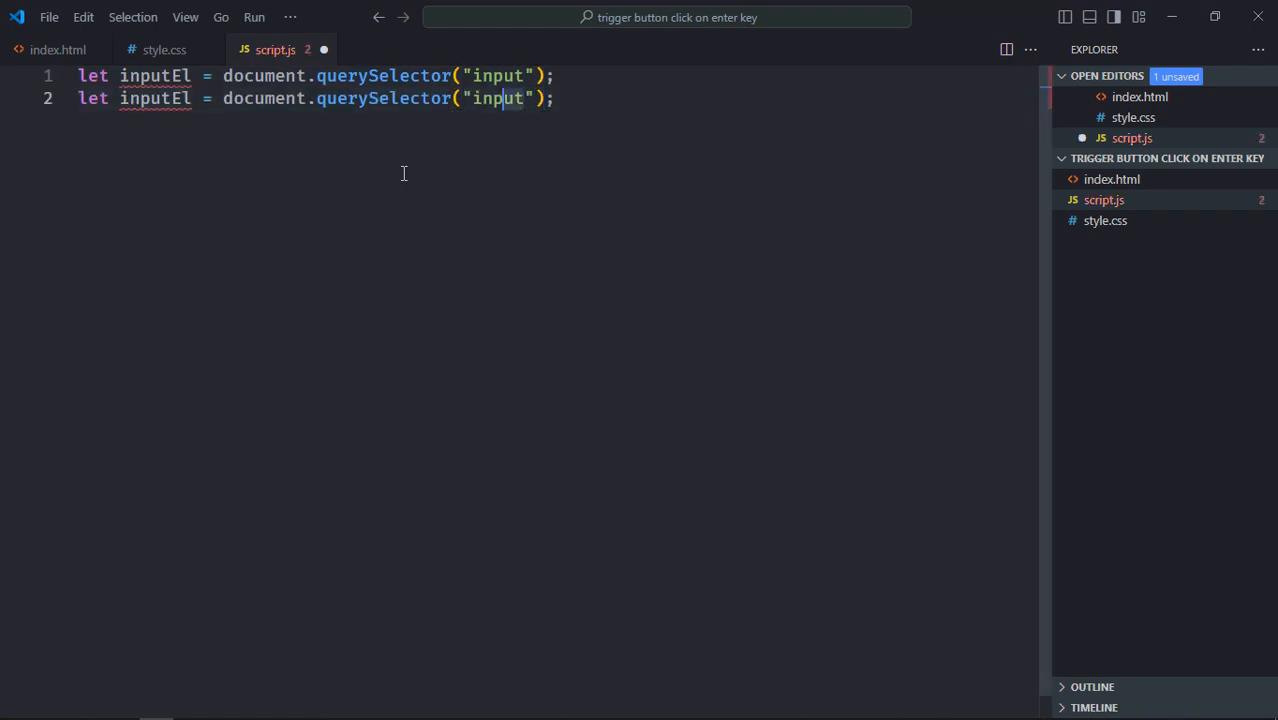
pyautogui.write('button')
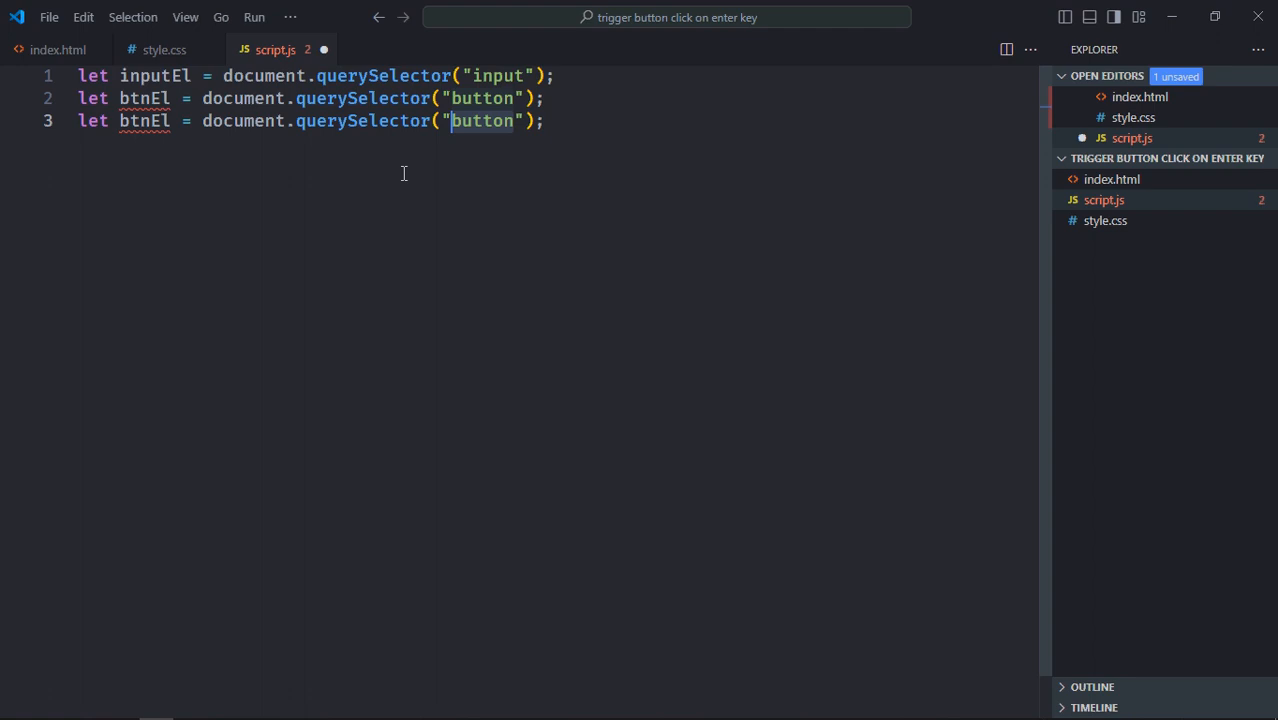
pyautogui.write('h2')
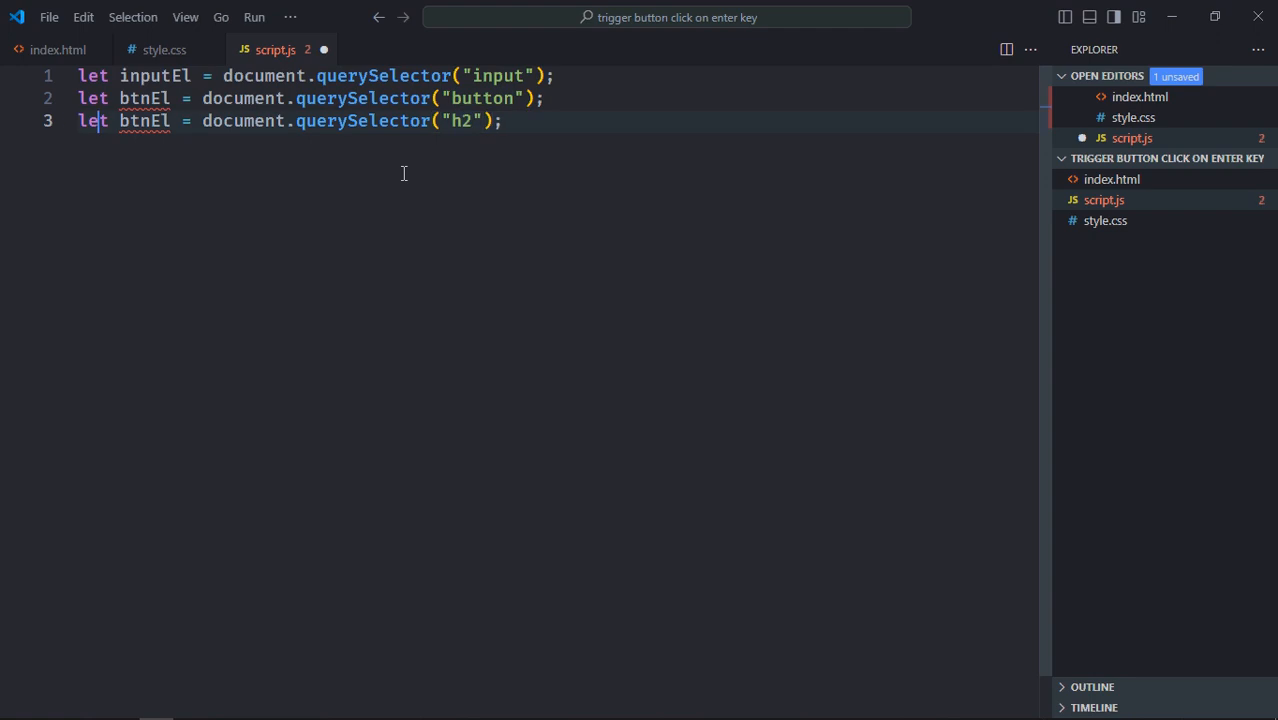
pyautogui.write('headingEl')
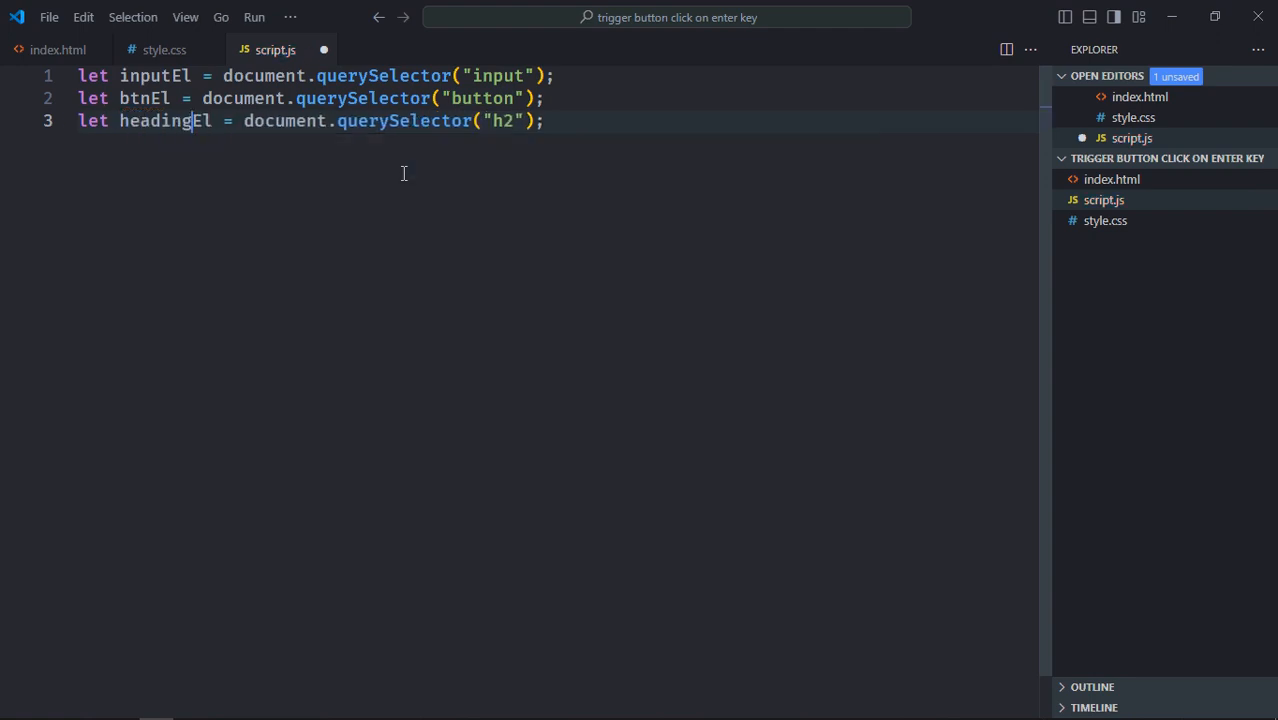
pyautogui.press('Enter')
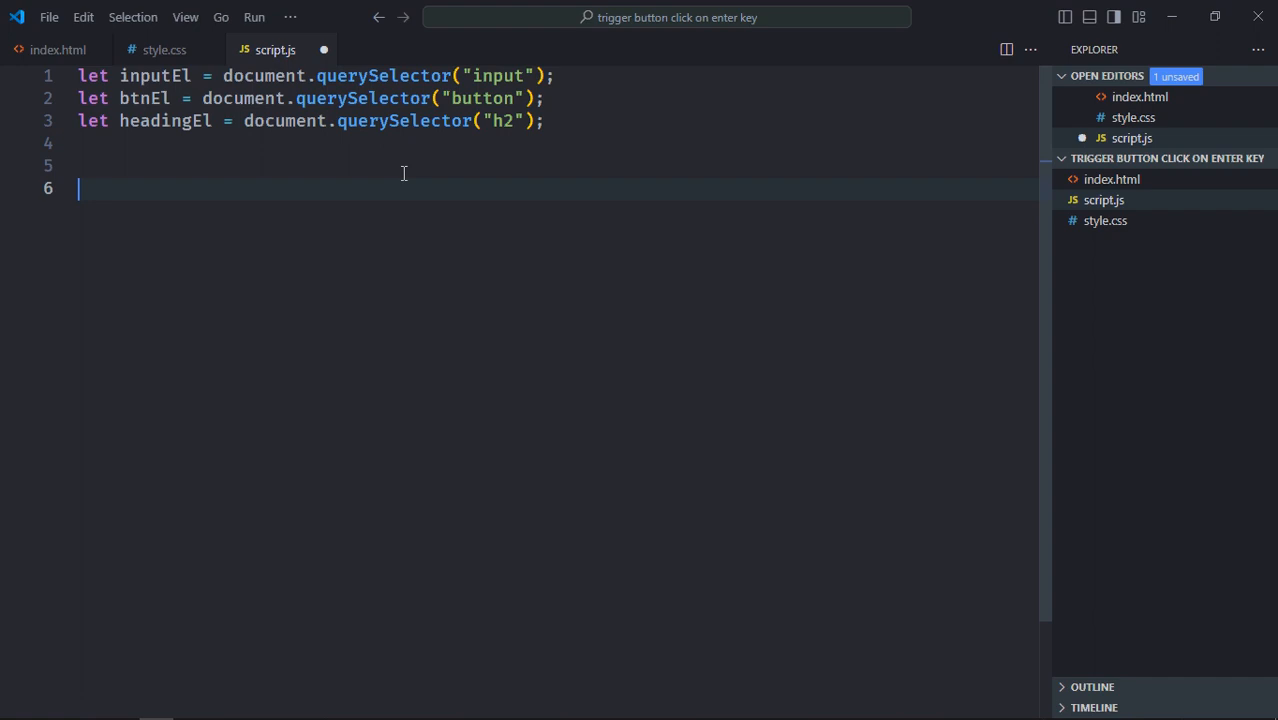
# - Add a btnEl click listener setting headingEl.textContent to inputEl.value
pyautogui.write('t')
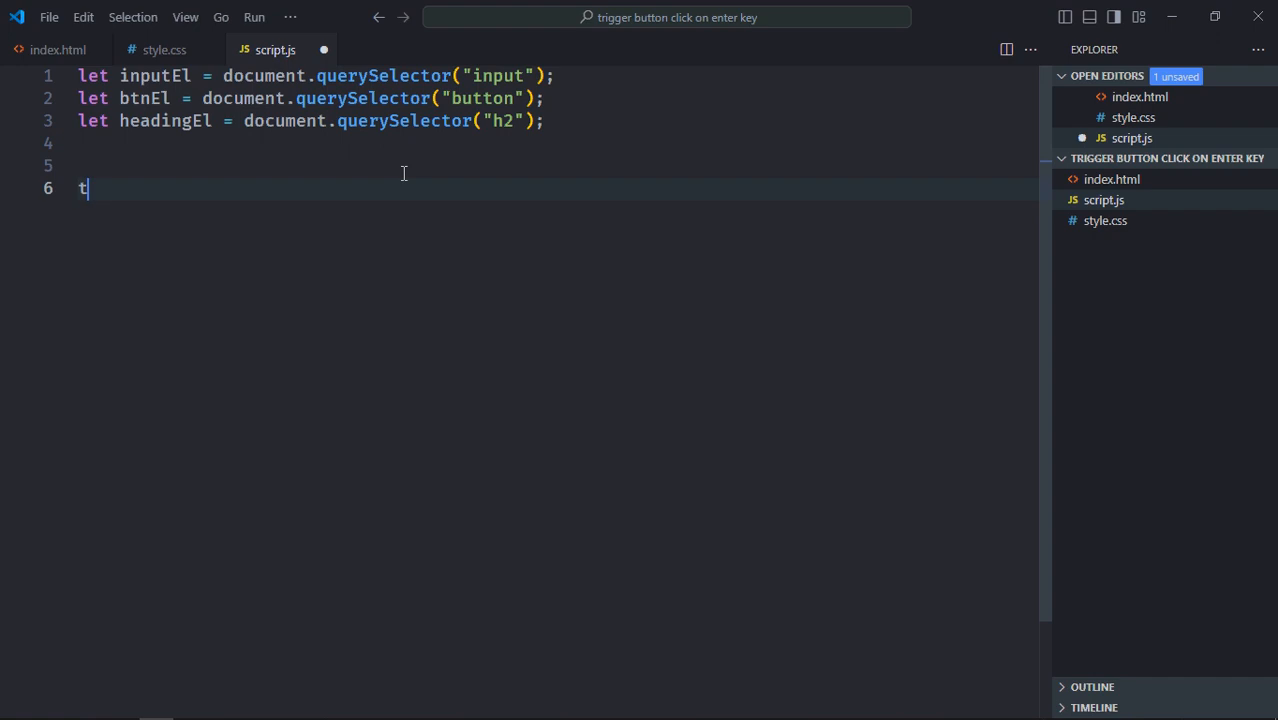
pyautogui.write('btnEl.a')
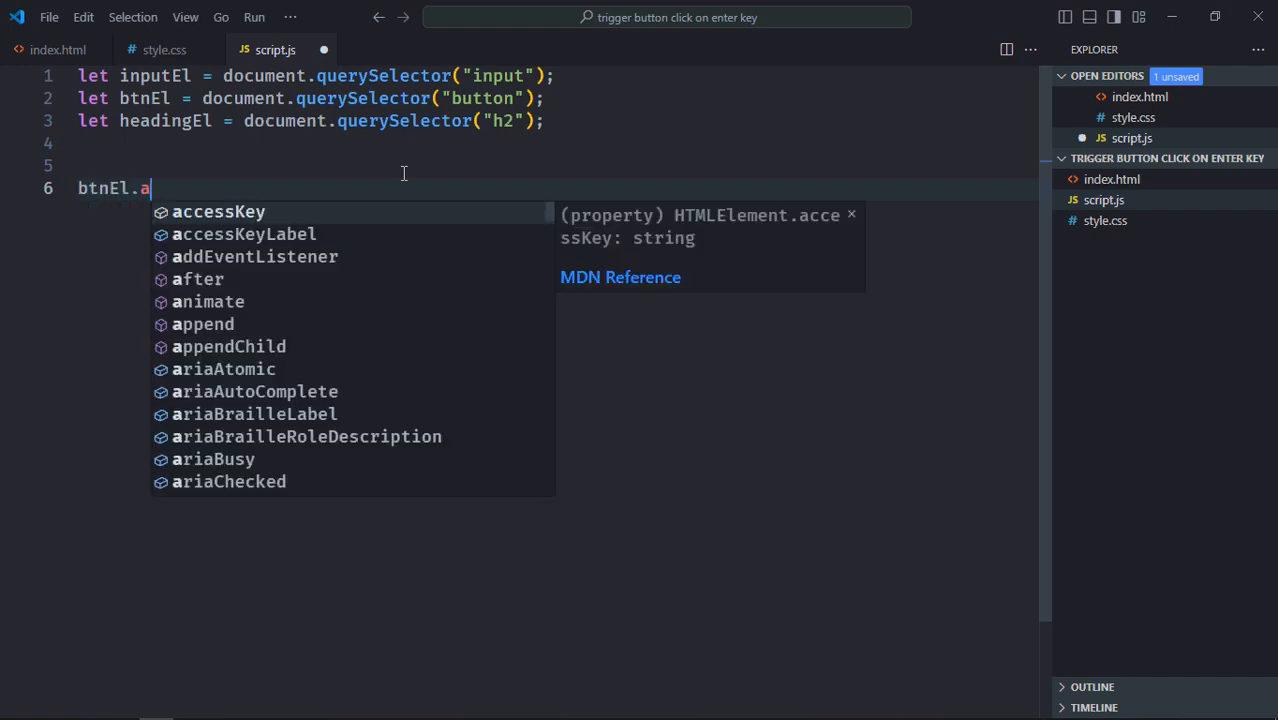
pyautogui.write('ddEventListener("click", () => {')
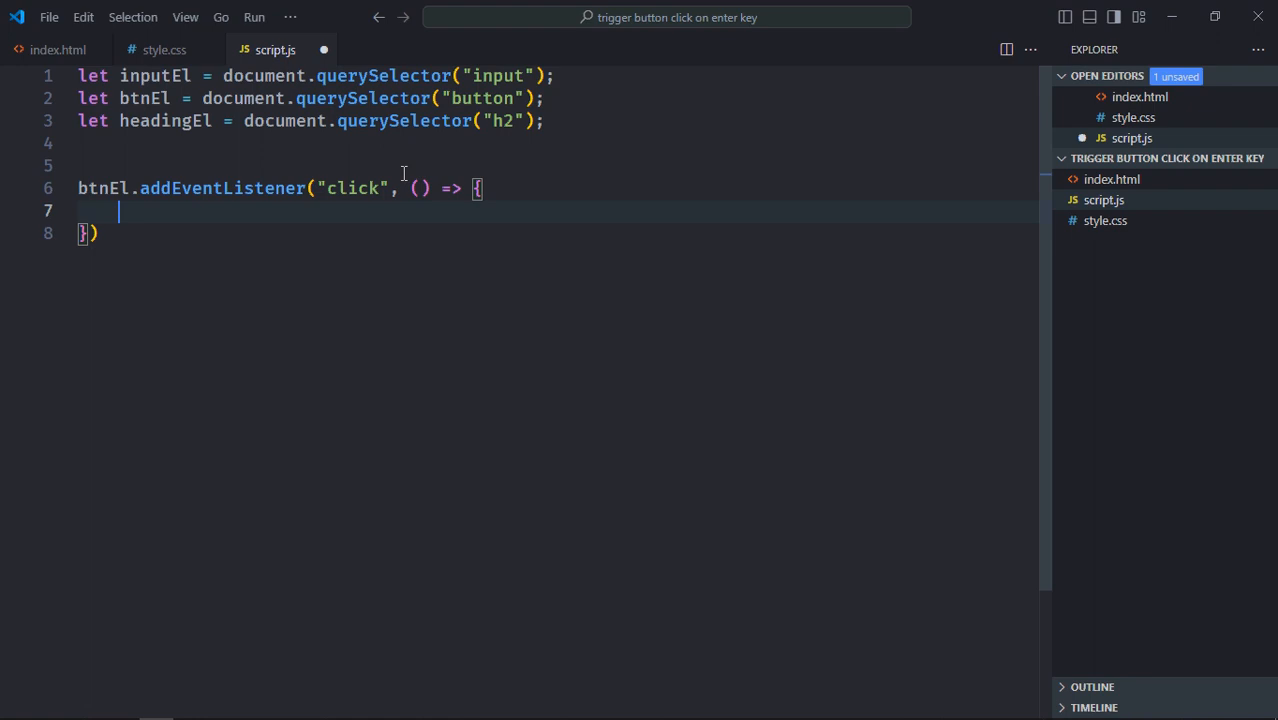
pyautogui.write('let va')
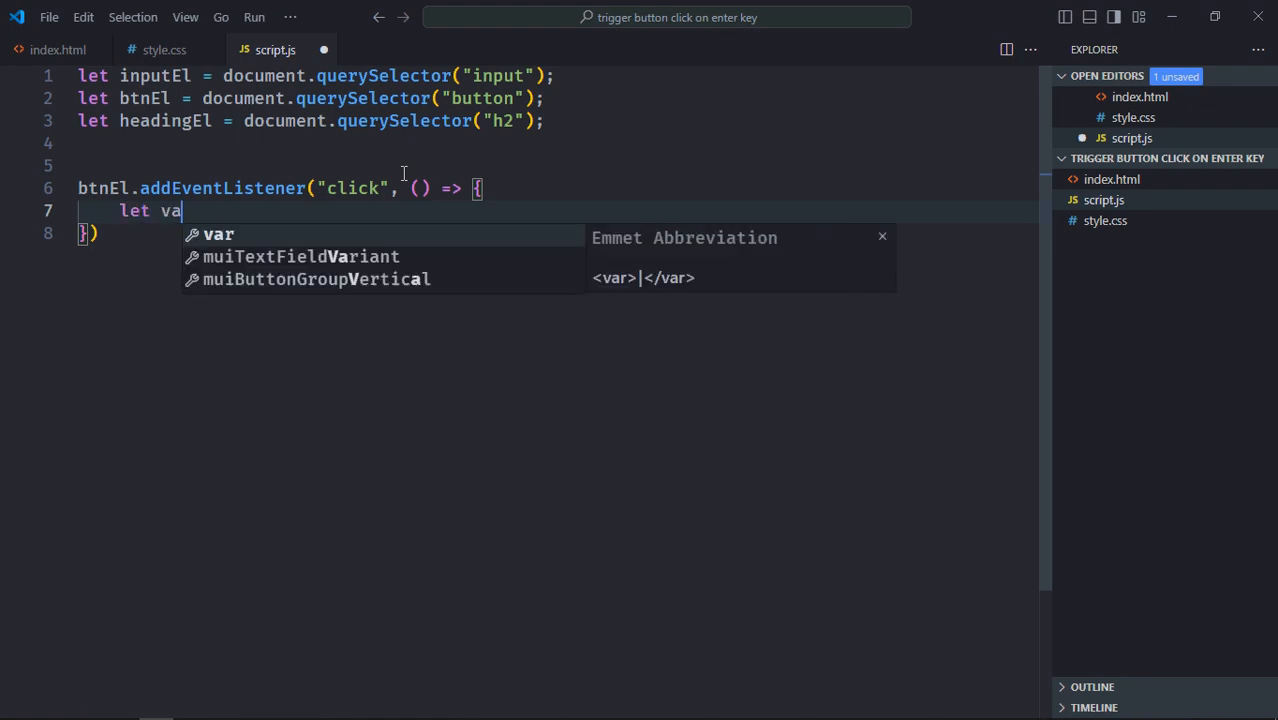
pyautogui.write('lue = input')
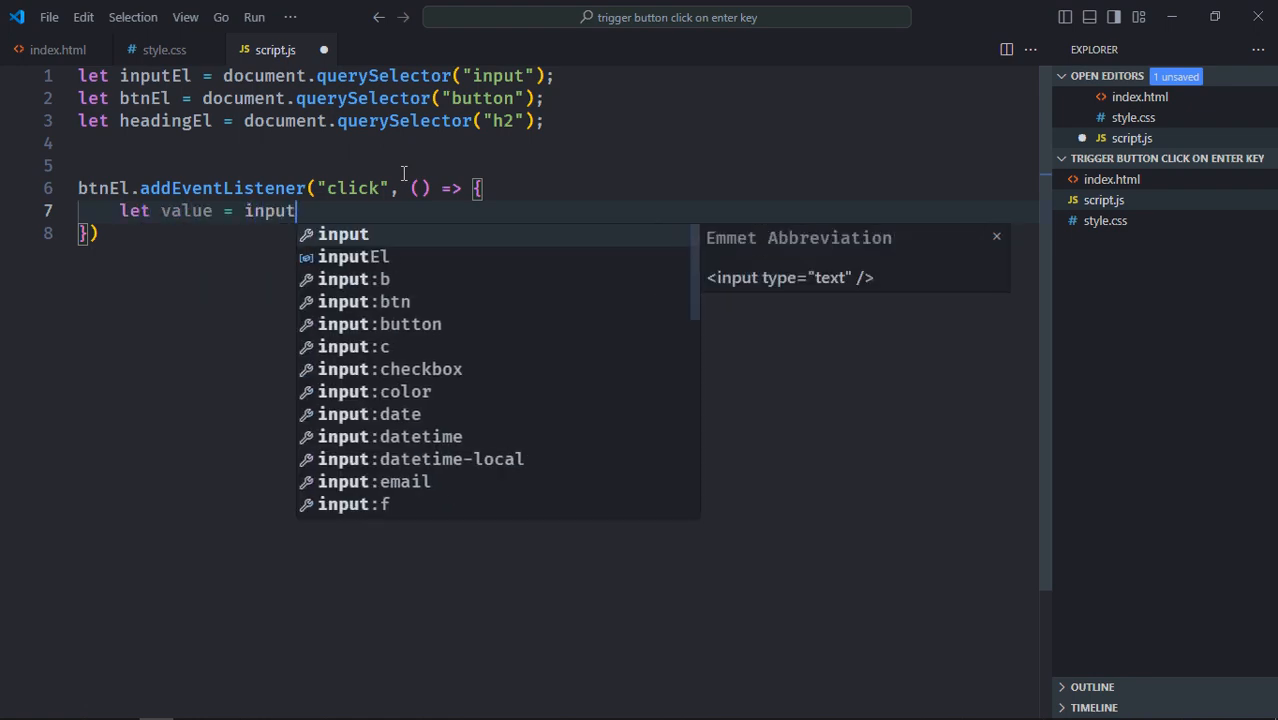
pyautogui.write('El.value')
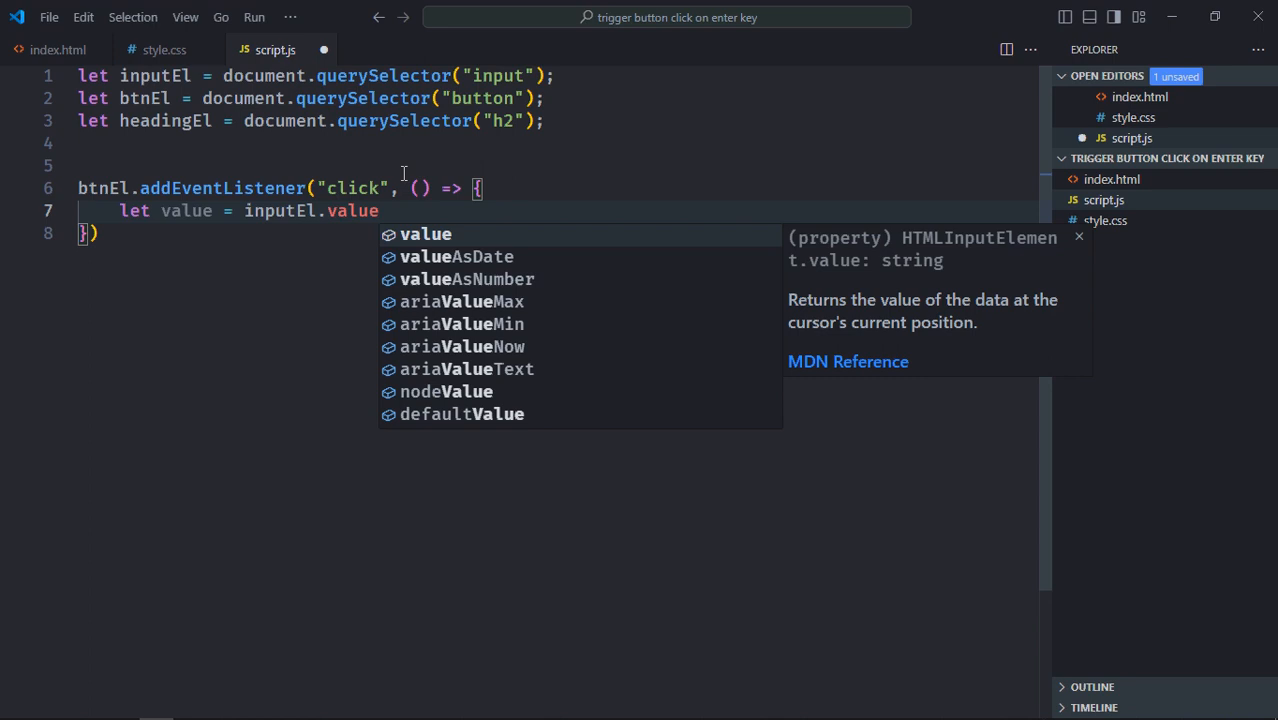
pyautogui.press('Enter')
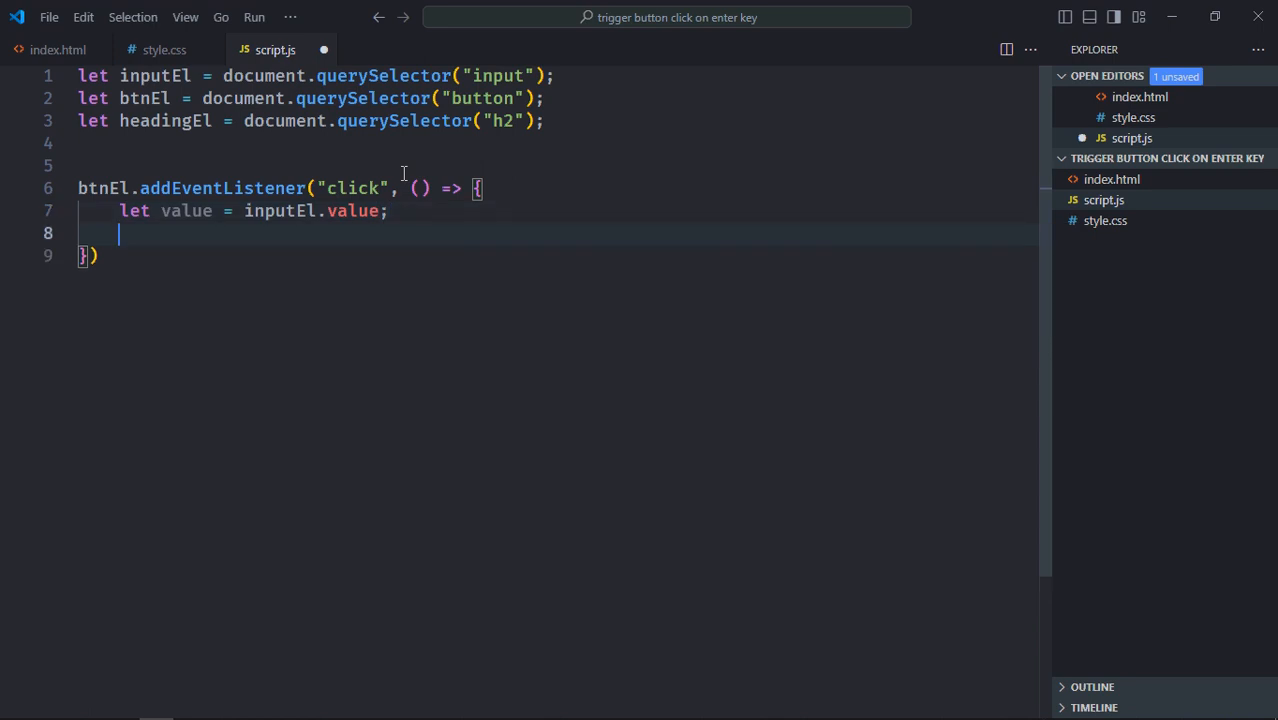
pyautogui.write('h')
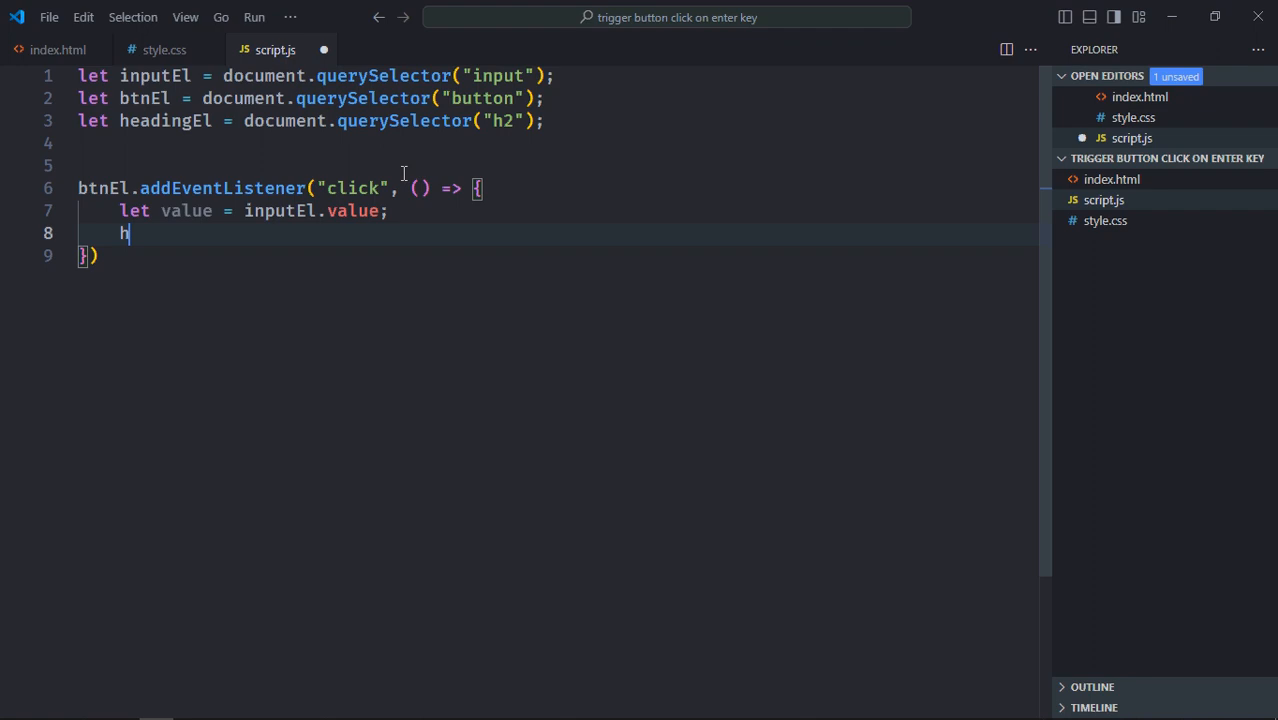
pyautogui.write('eadingEl.te')
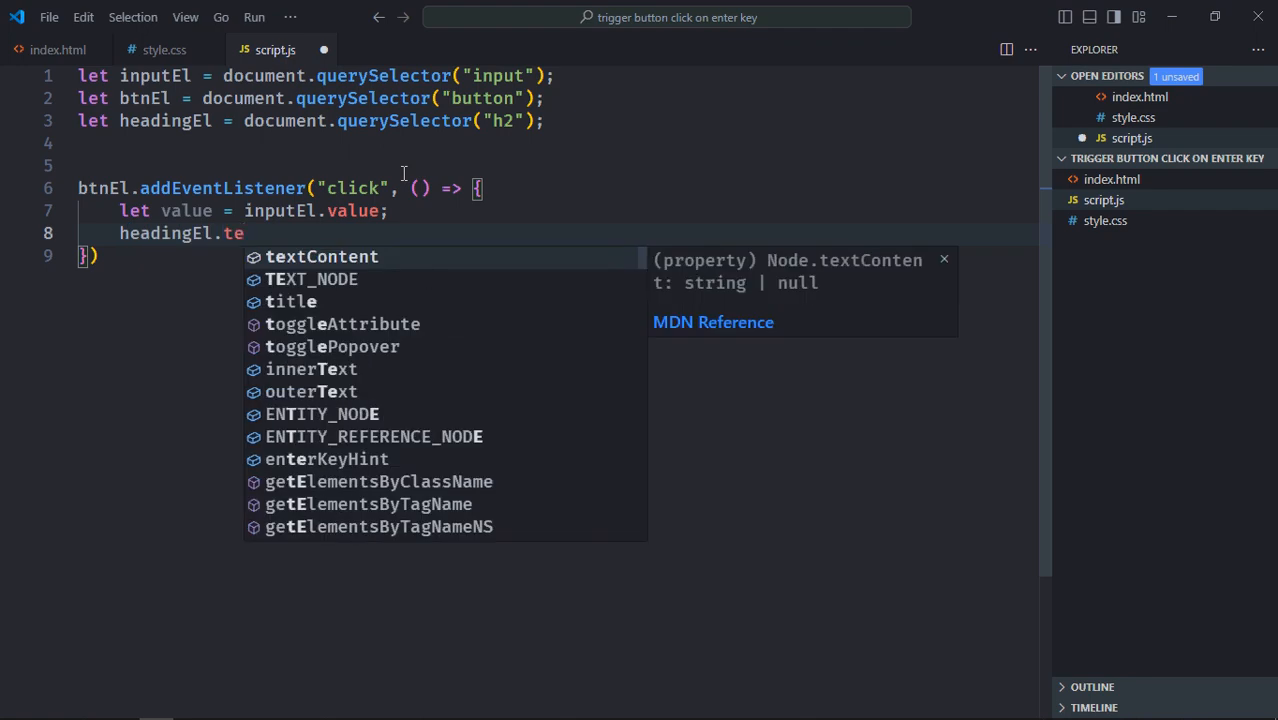
pyautogui.write('xtContent = val')
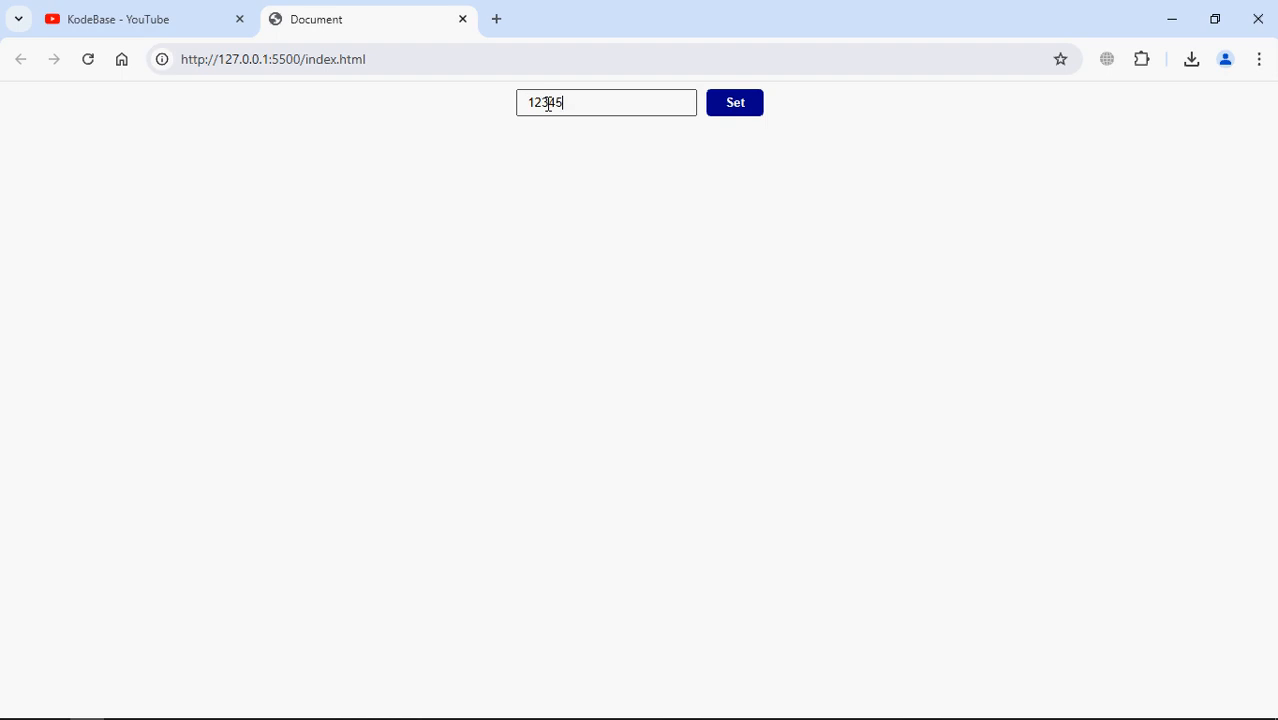
# - Enter 12345 in the Chrome test page's text box
pyautogui.click(734, 102)
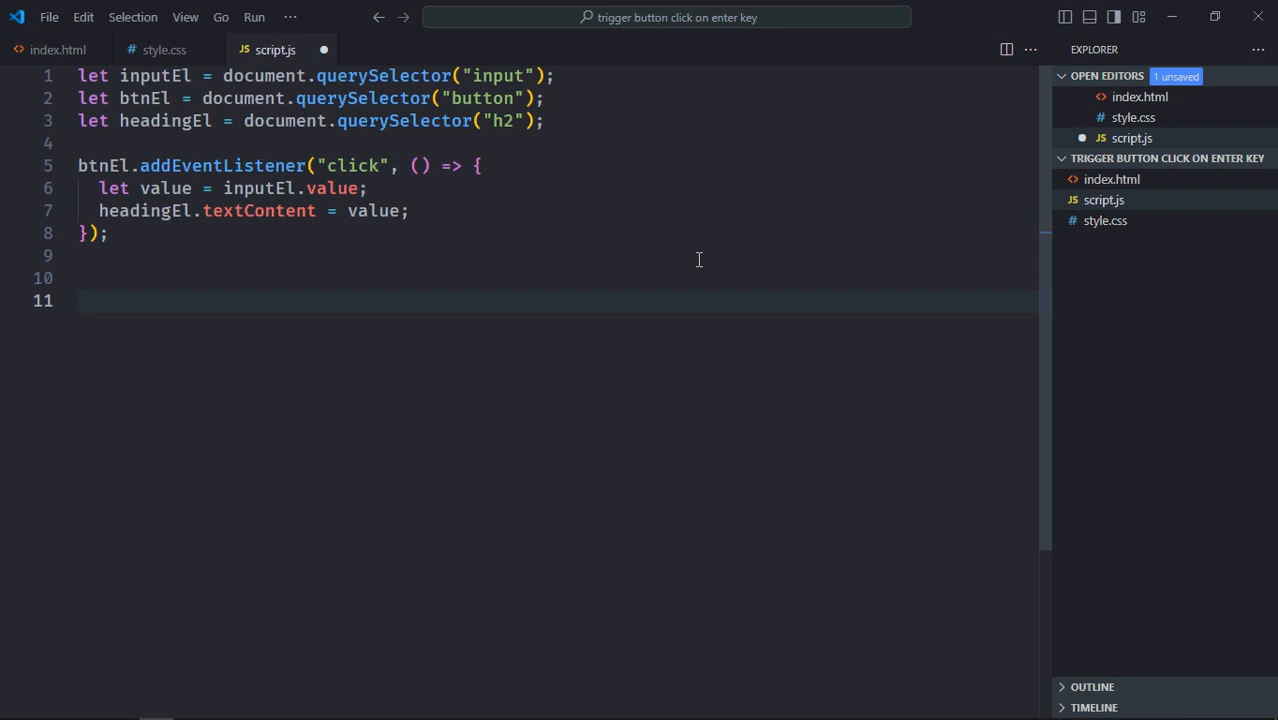
# - Add an inputEl keypress listener calling btnEl.click() when e.key is Enter, and save
pyautogui.write('inputEl.addEventListener("')
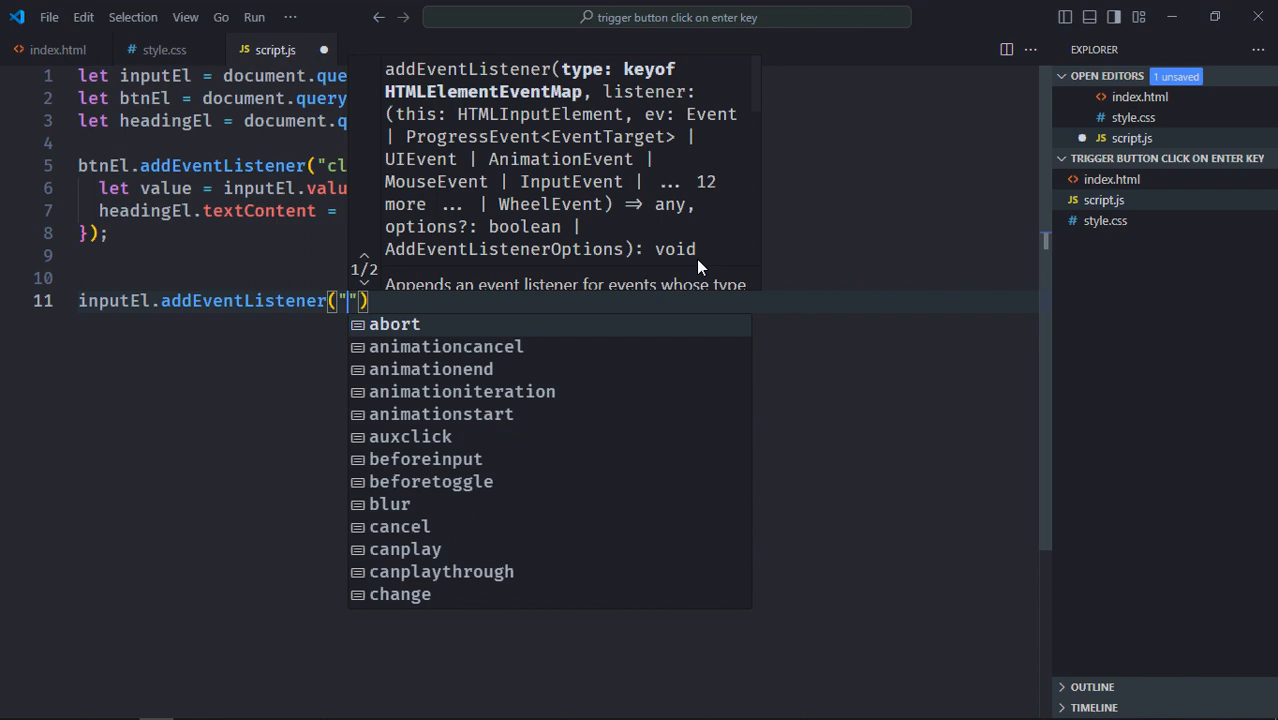
pyautogui.write('keypress')
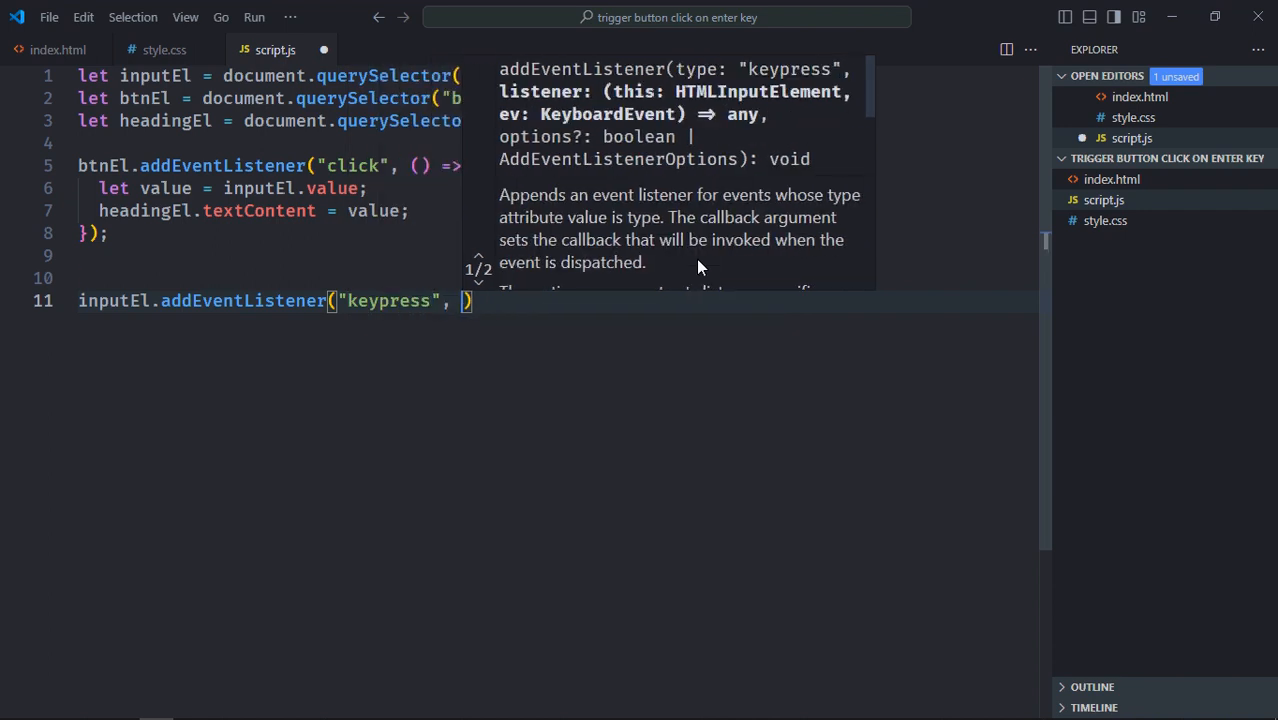
pyautogui.write('(e) =>')
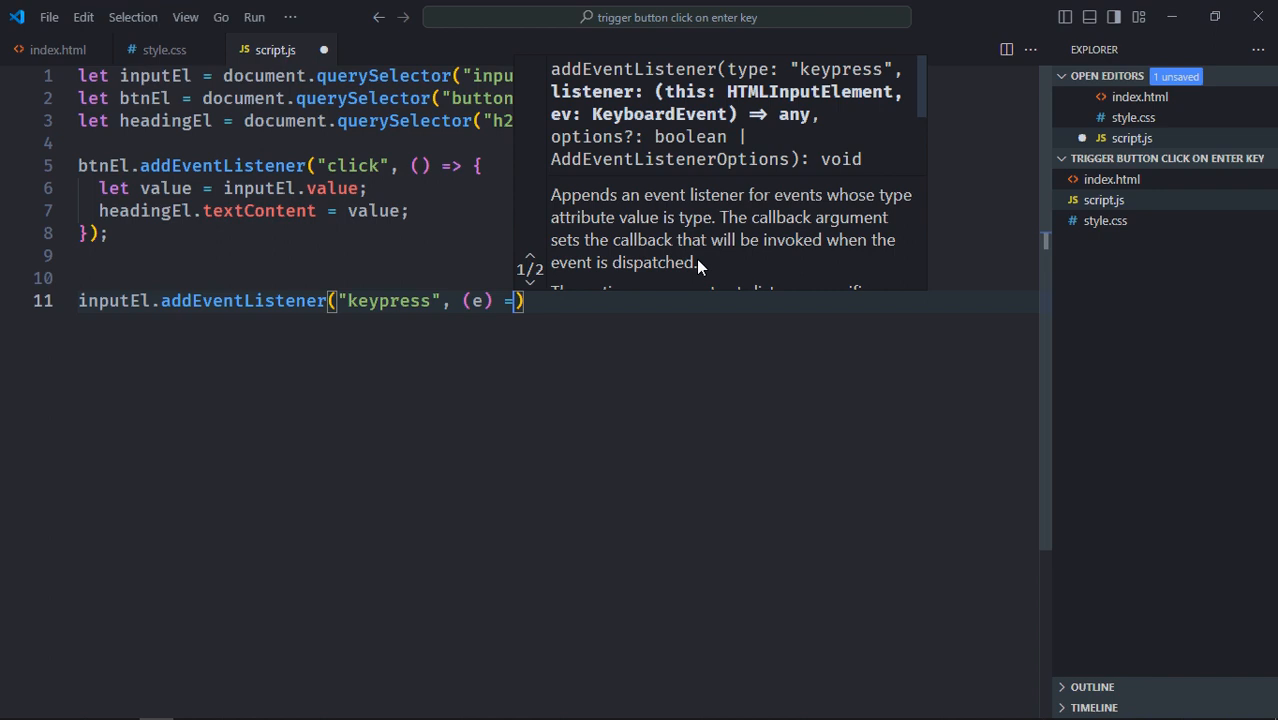
pyautogui.write('{')
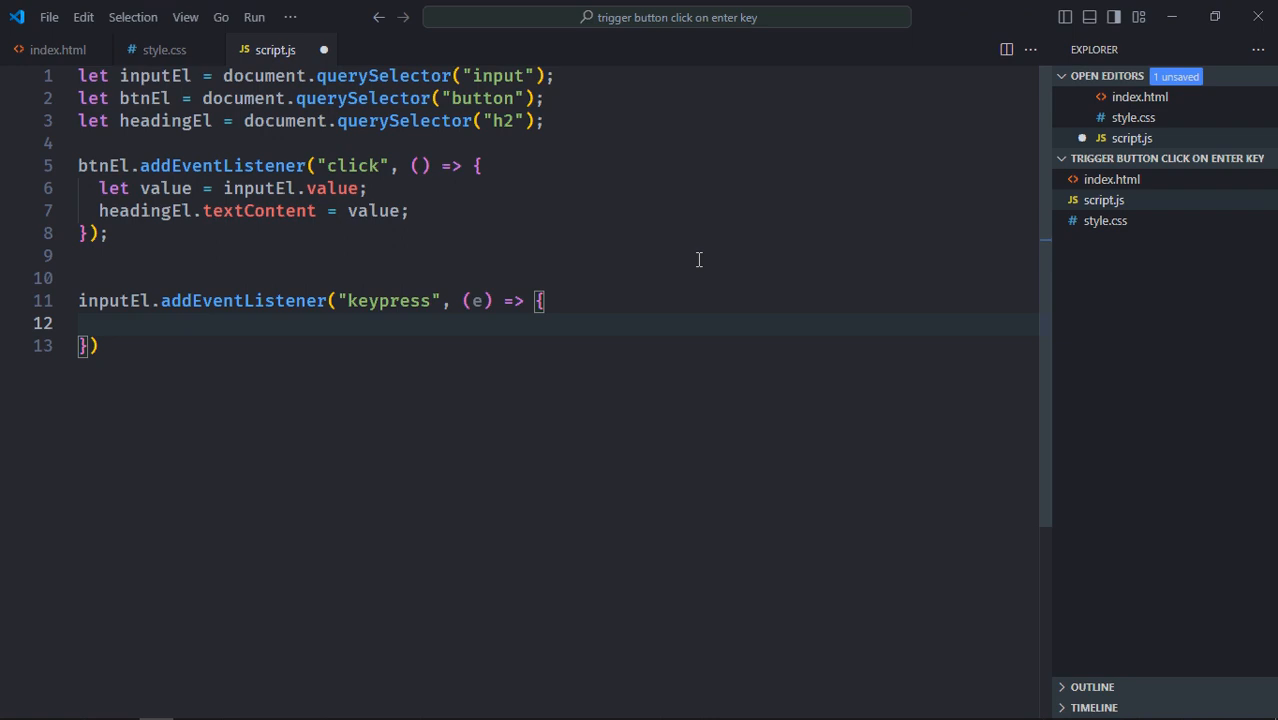
pyautogui.write('if(')
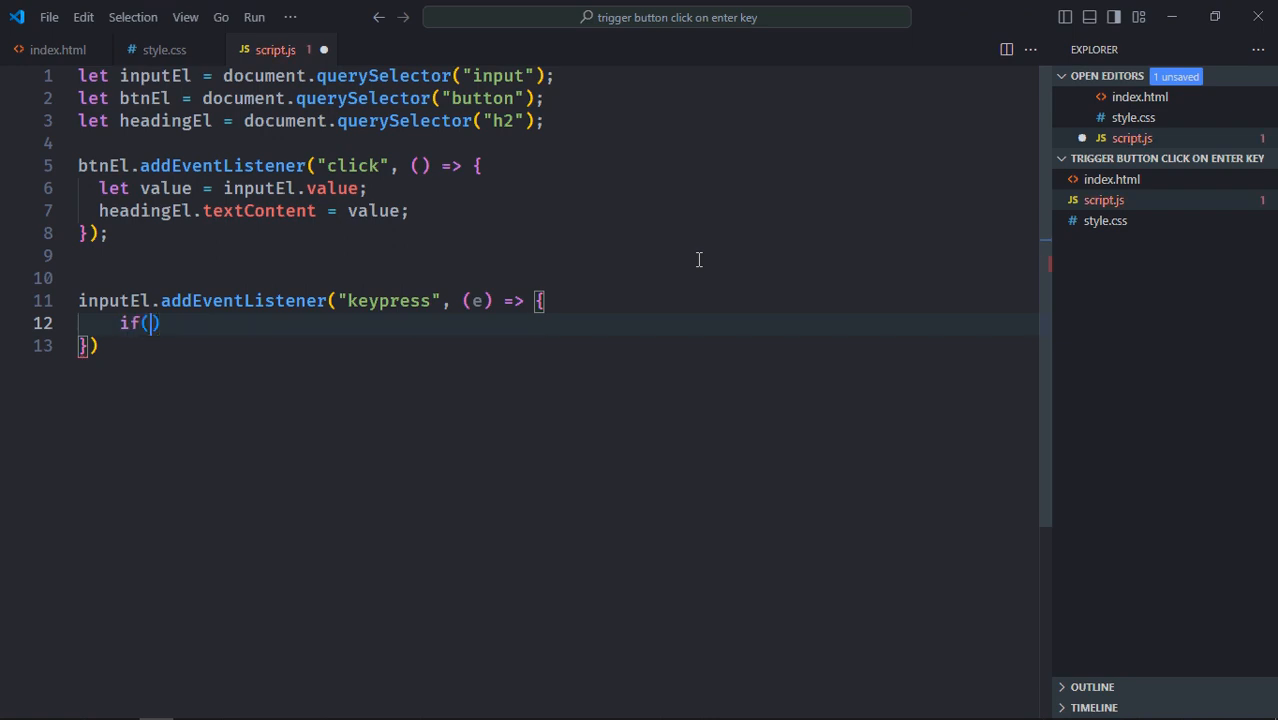
pyautogui.write('e.key == "Enter')
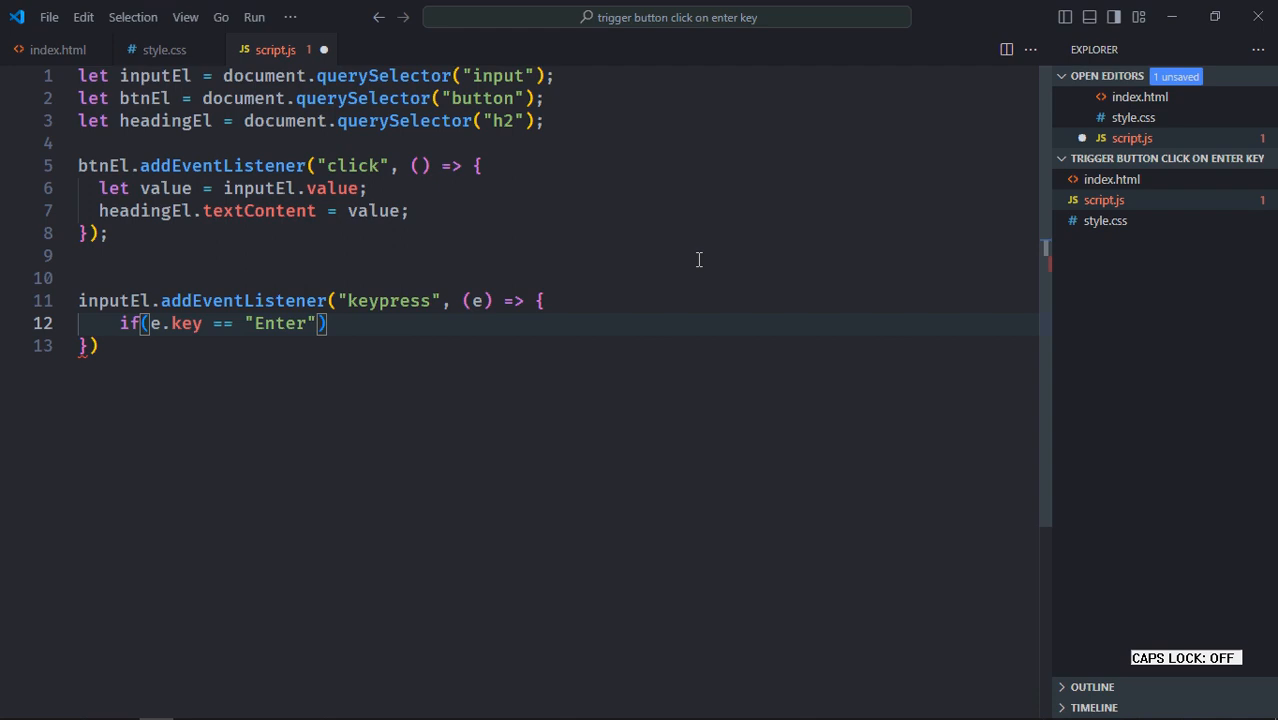
pyautogui.write('btnEl.click();')
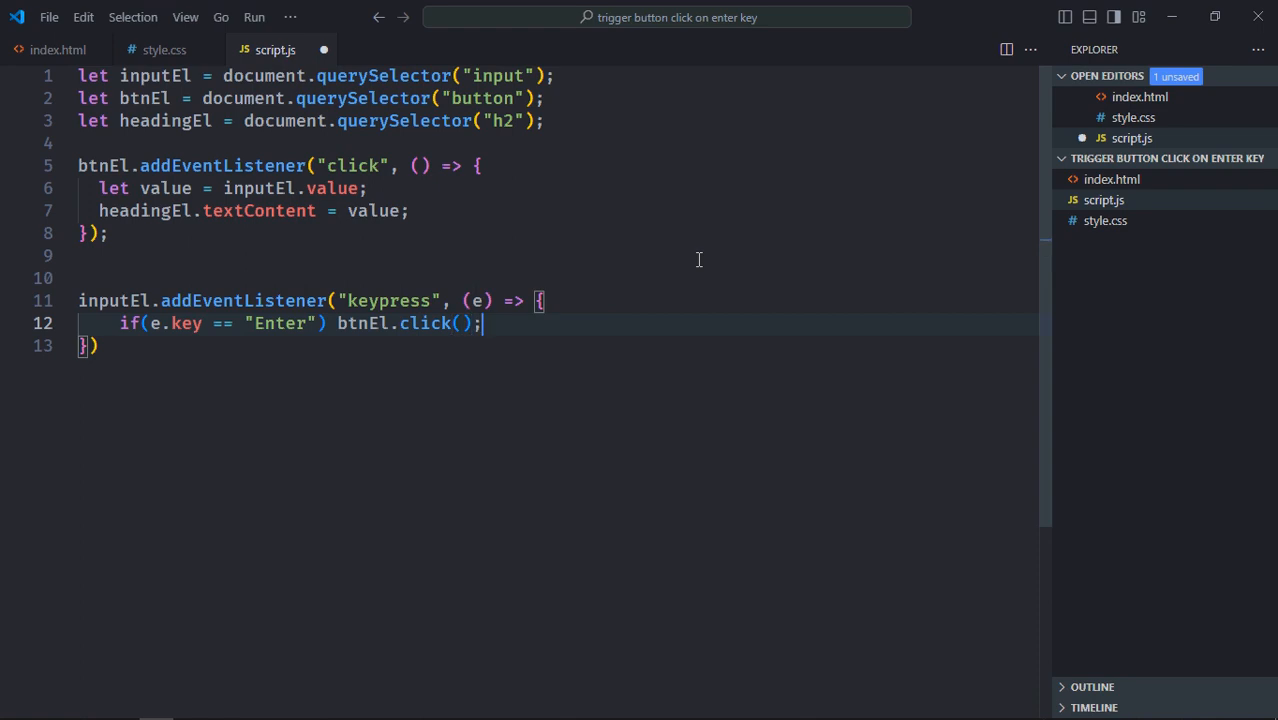
pyautogui.press('ctrl+s')
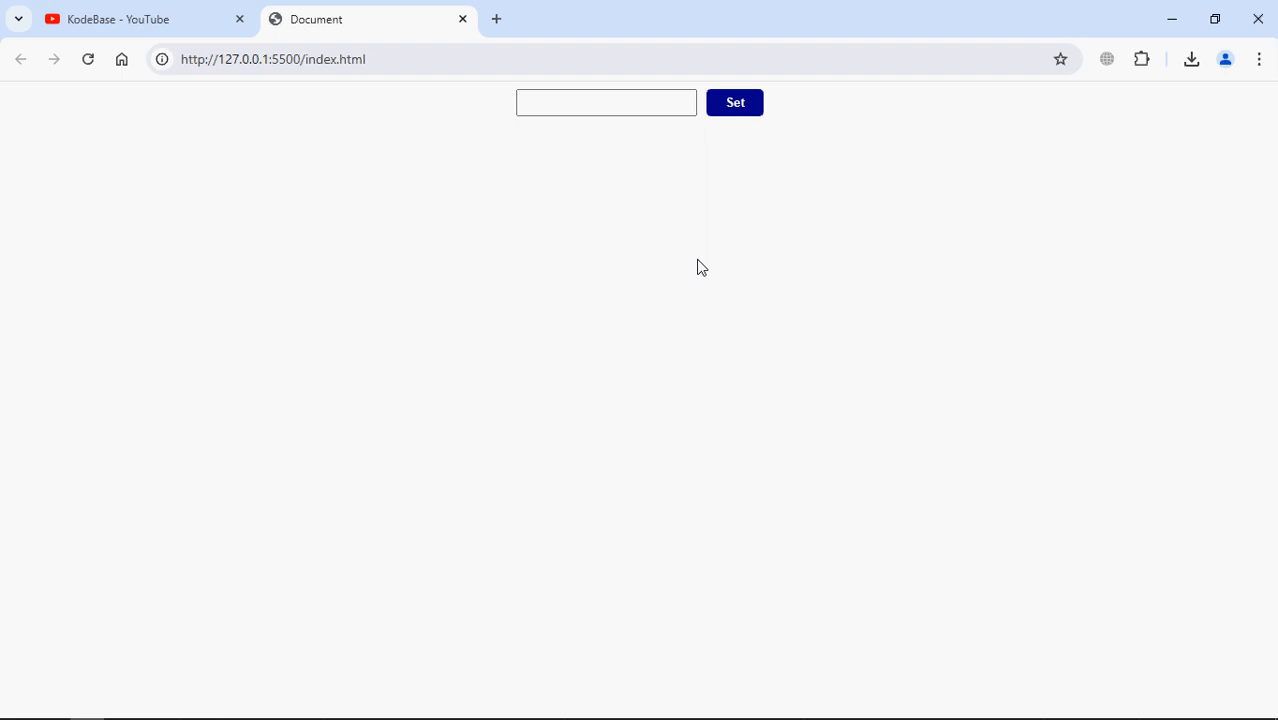
# - Test the page by entering 12345 and pressing Set, then typing 78990
pyautogui.click(606, 102)
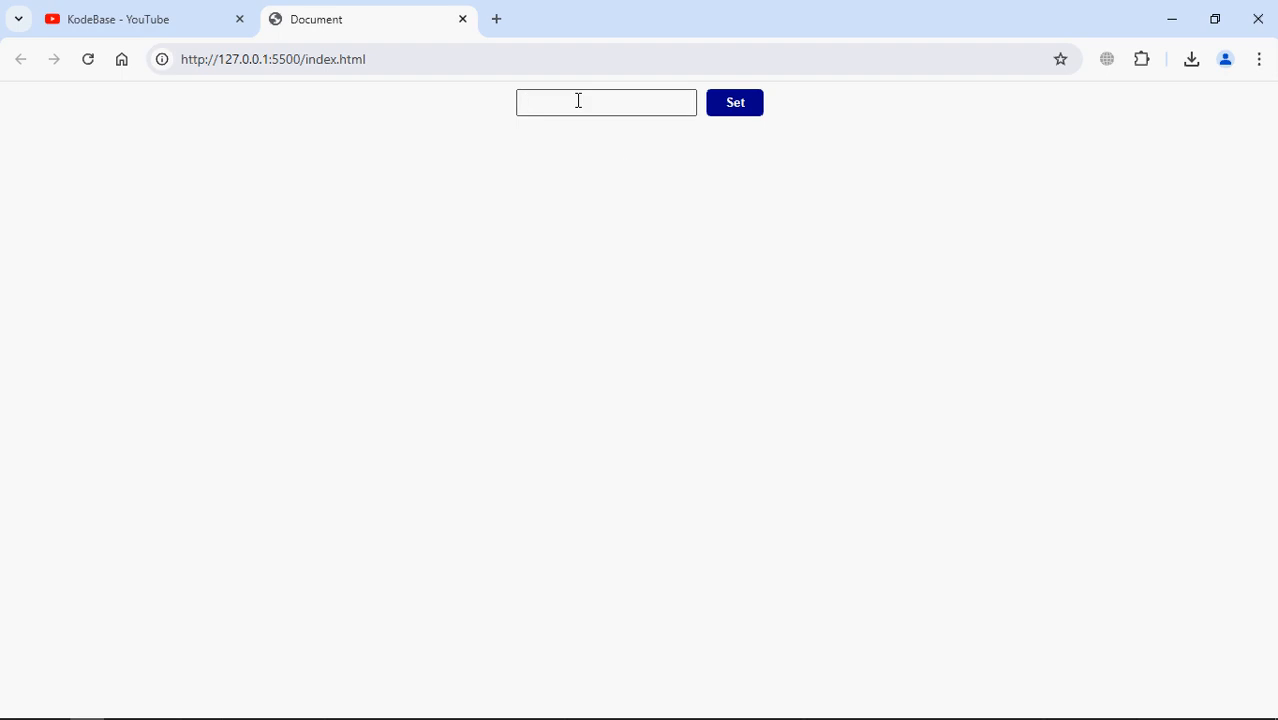
pyautogui.write('123455')
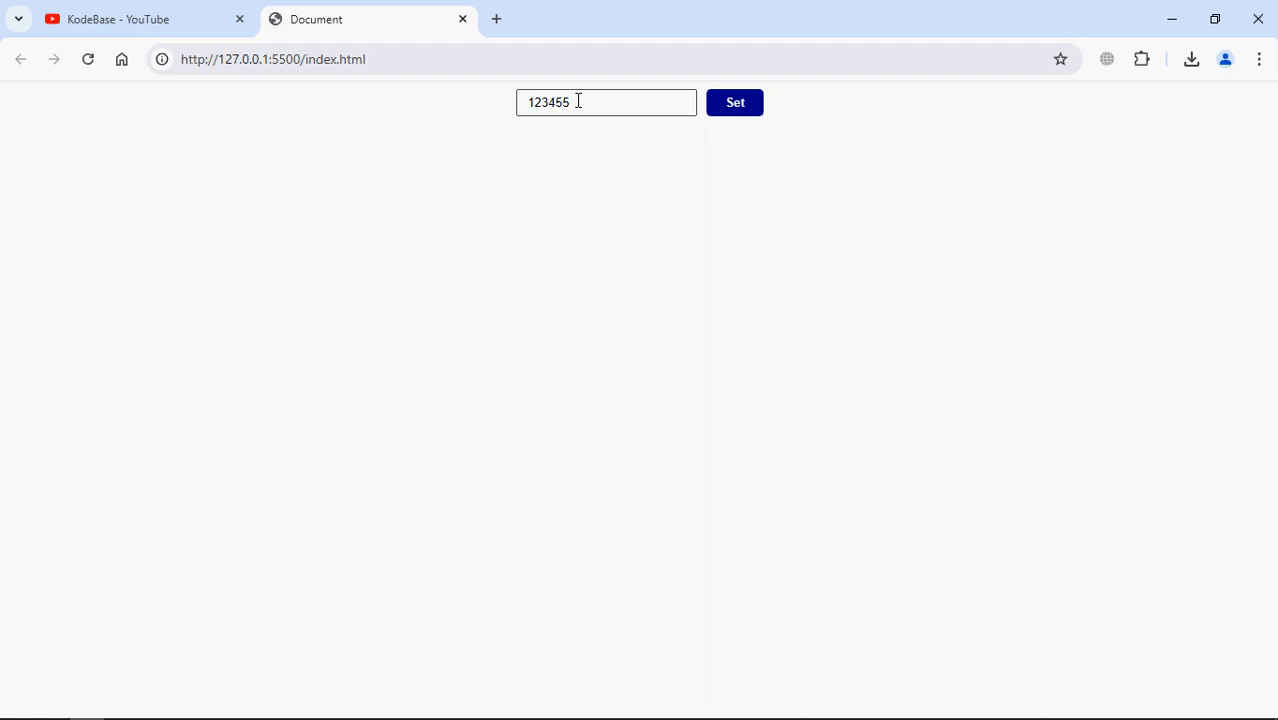
pyautogui.click(735, 102)
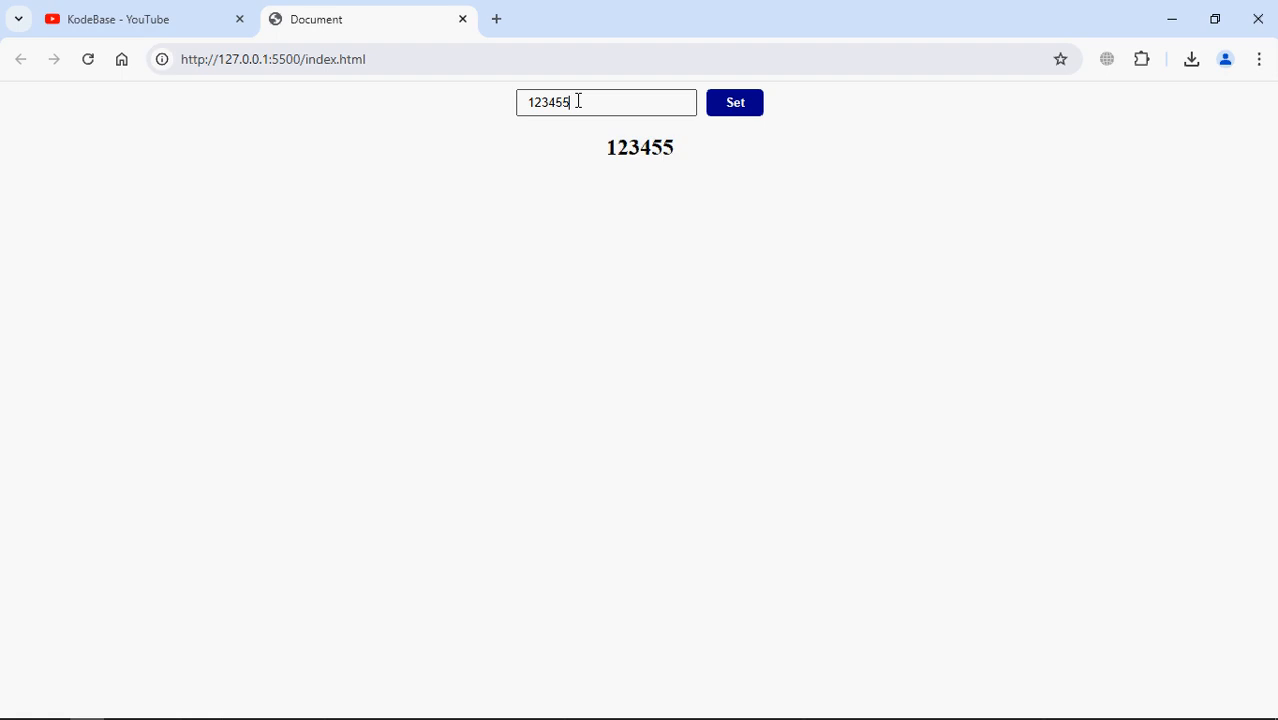
pyautogui.moveTo(850, 298)
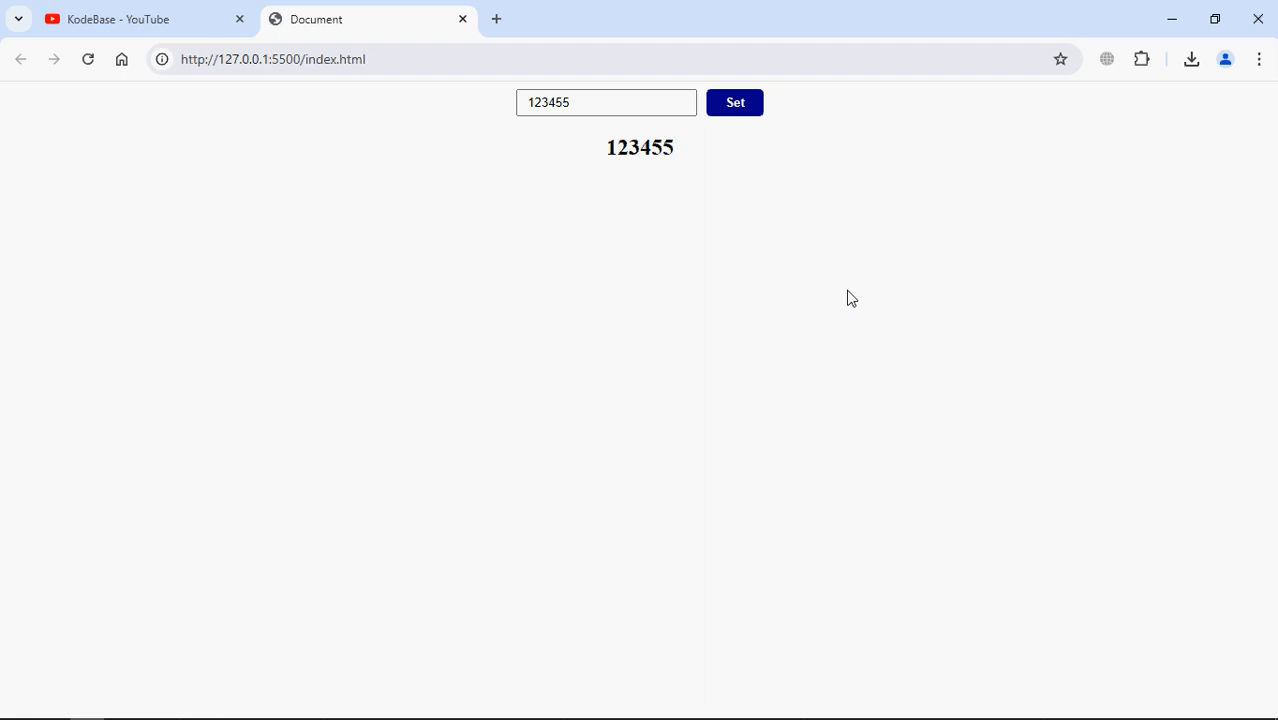
pyautogui.write('78990')
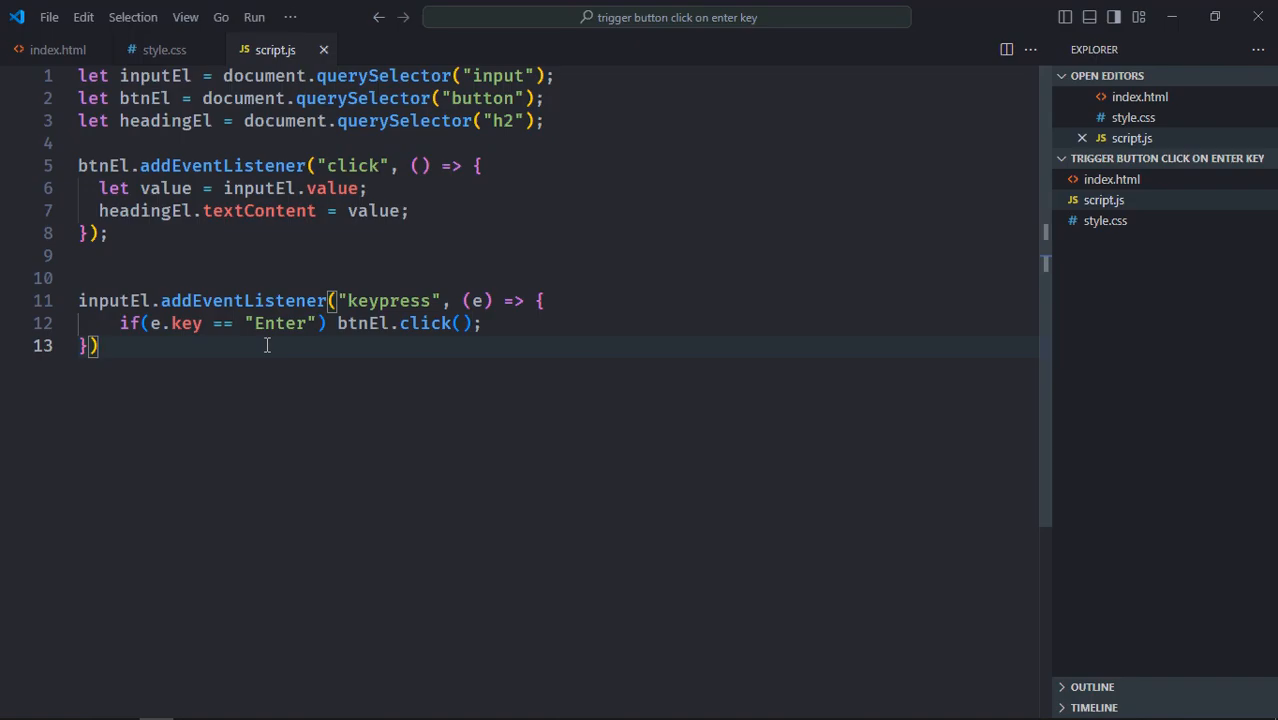
pyautogui.moveTo(213, 300)
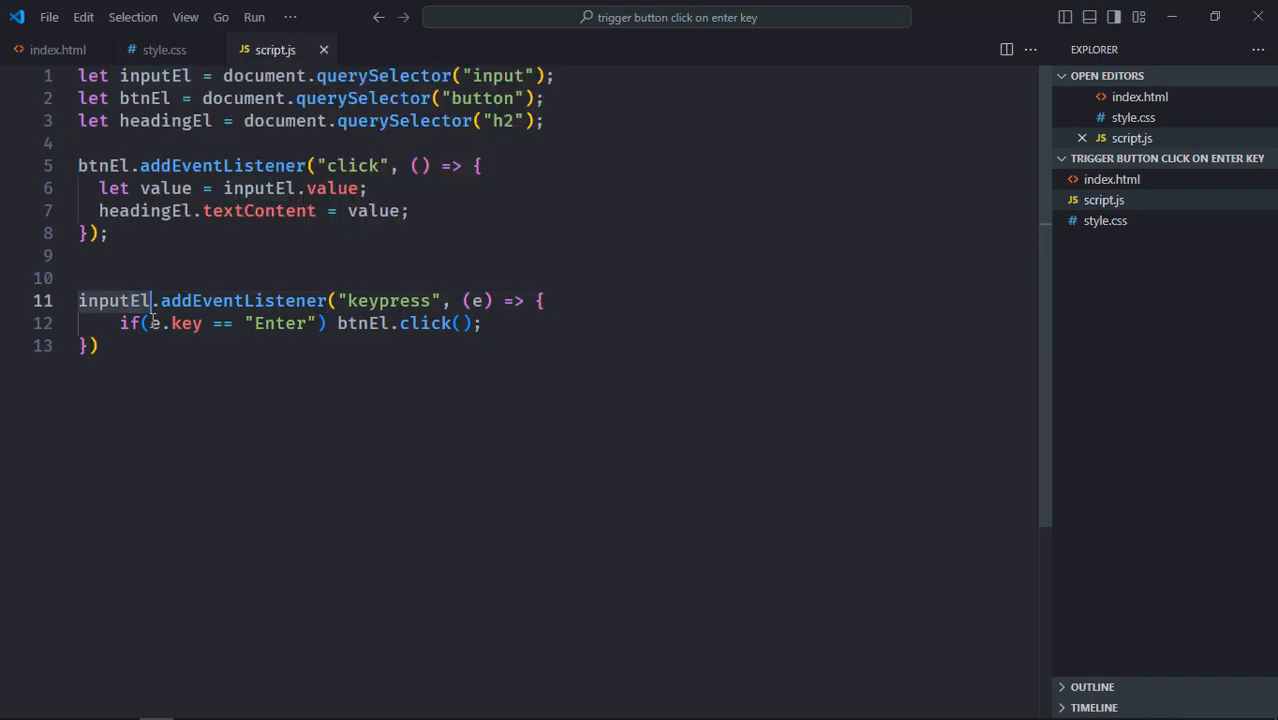
# - Replace inputEl with document on line 11 so the keypress listener attaches to document
pyautogui.write('document')
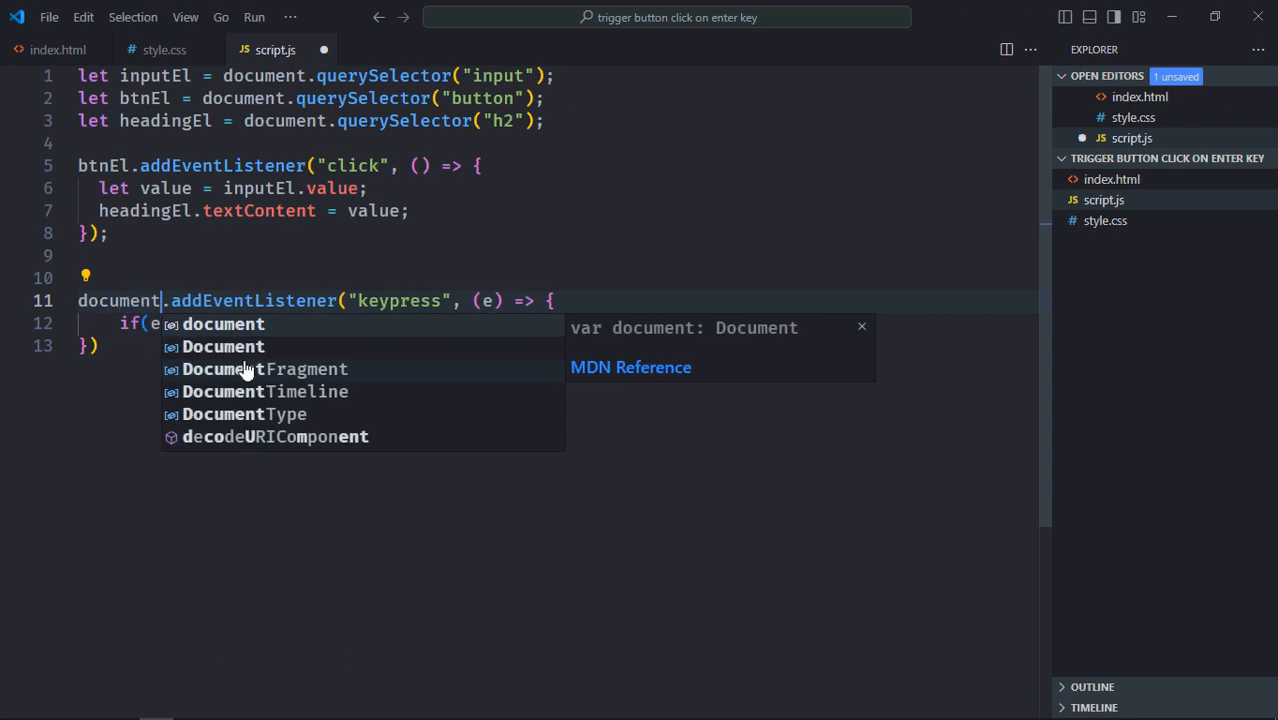